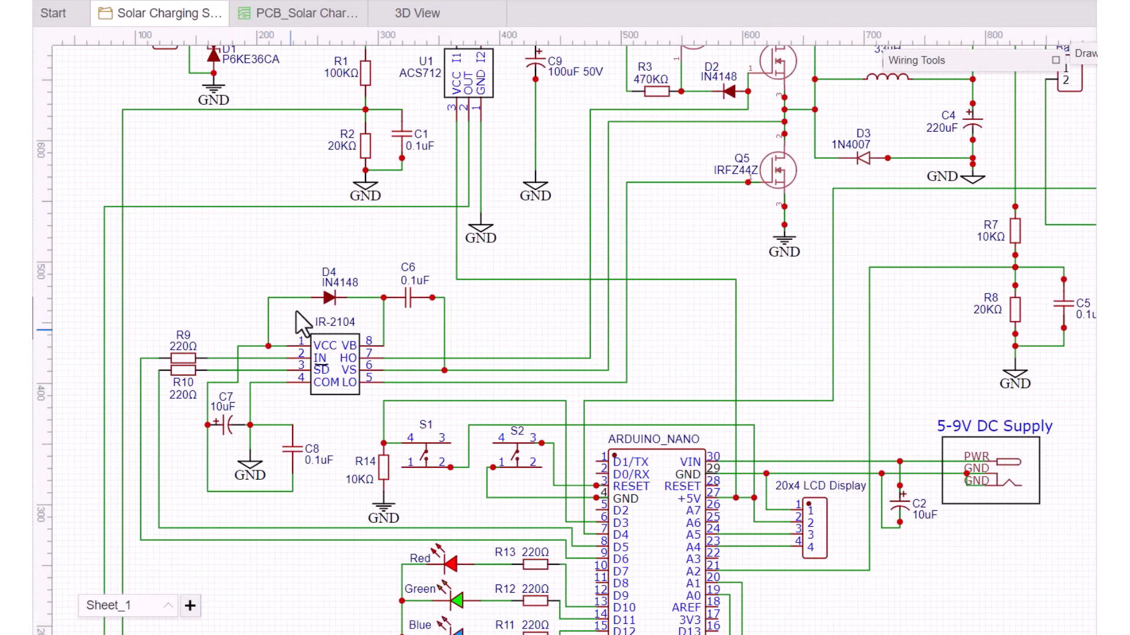
Switch from the schematic to the PCB_Solar Charger board layout, then to the Arduino Code1 sketch.
click(300, 13)
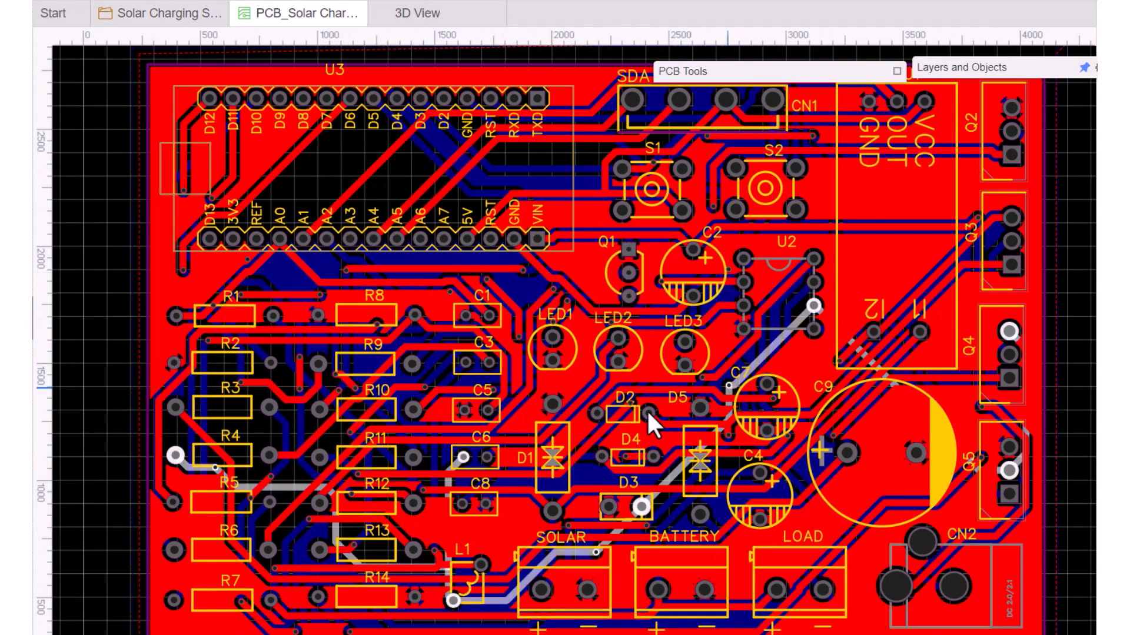
click(414, 13)
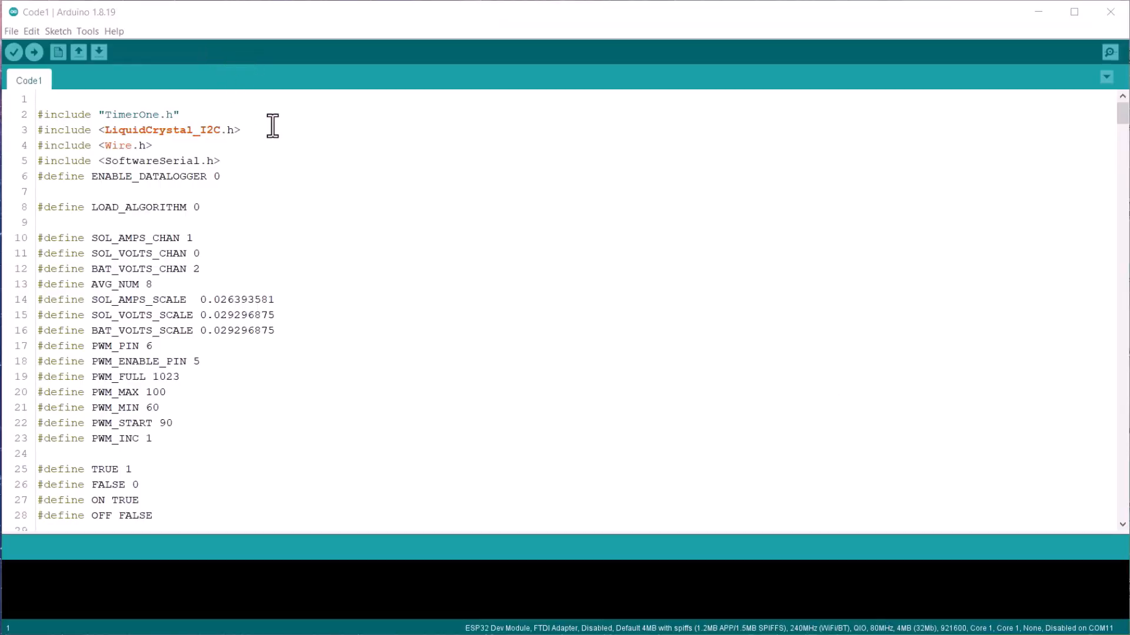
scroll(down, 3)
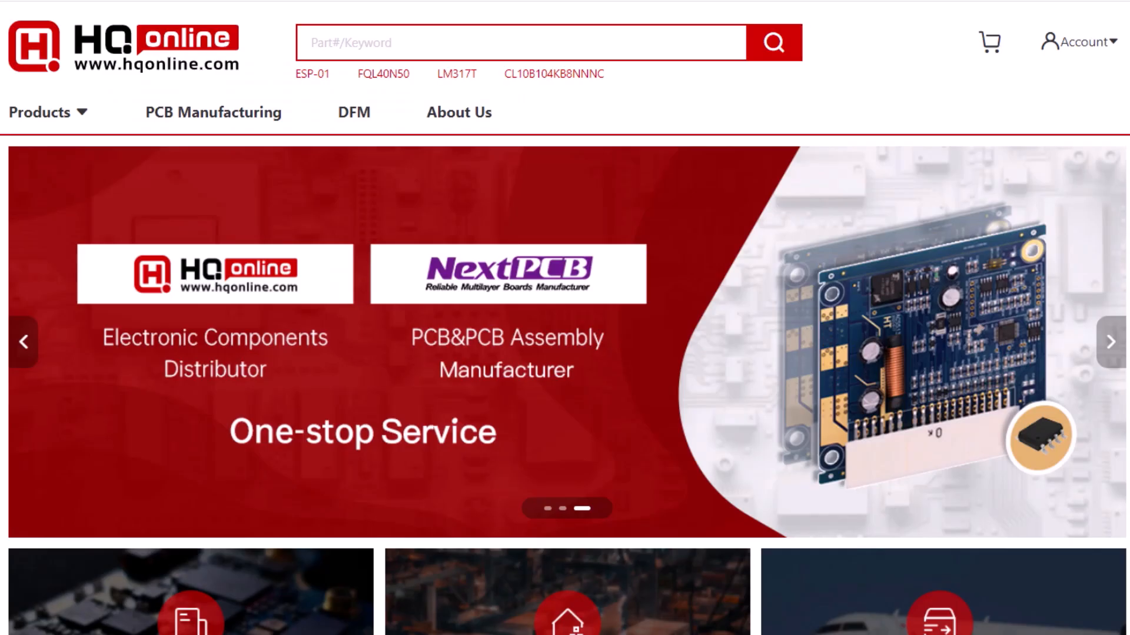
mouse_move(220, 294)
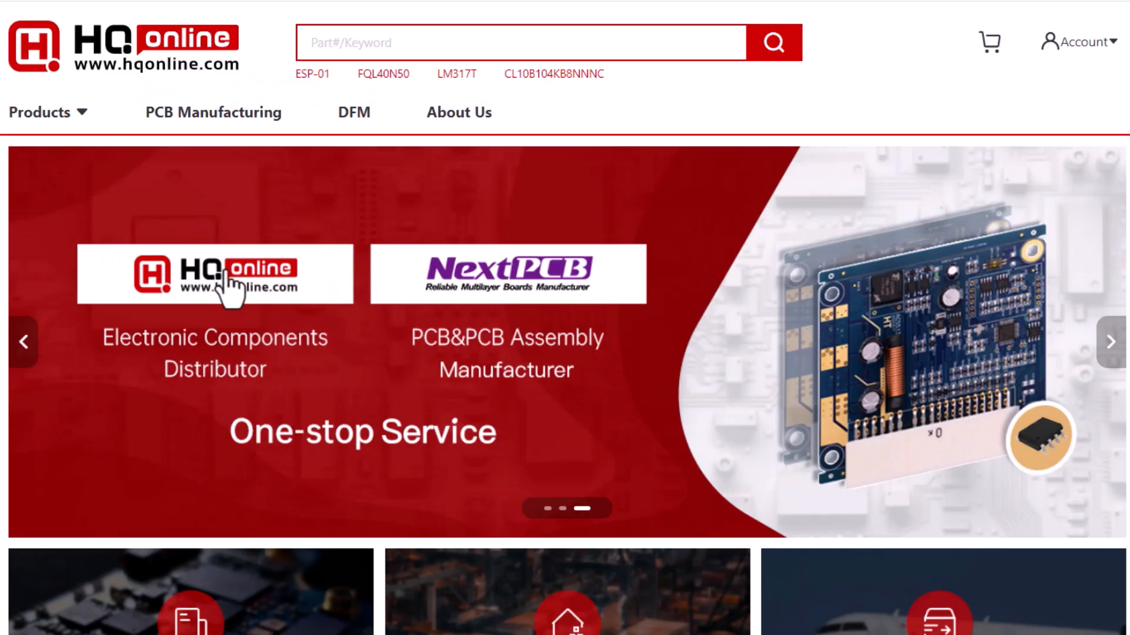
mouse_move(478, 310)
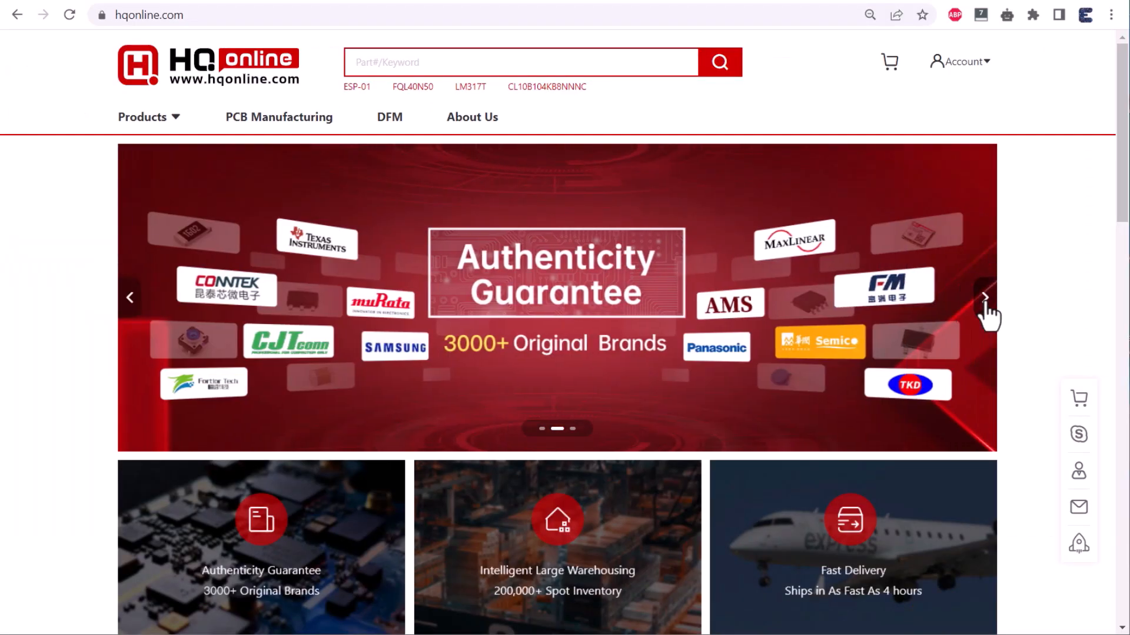
Search HQonline for LM7805 regulators and browse the results.
scroll(down, 3)
text(L)
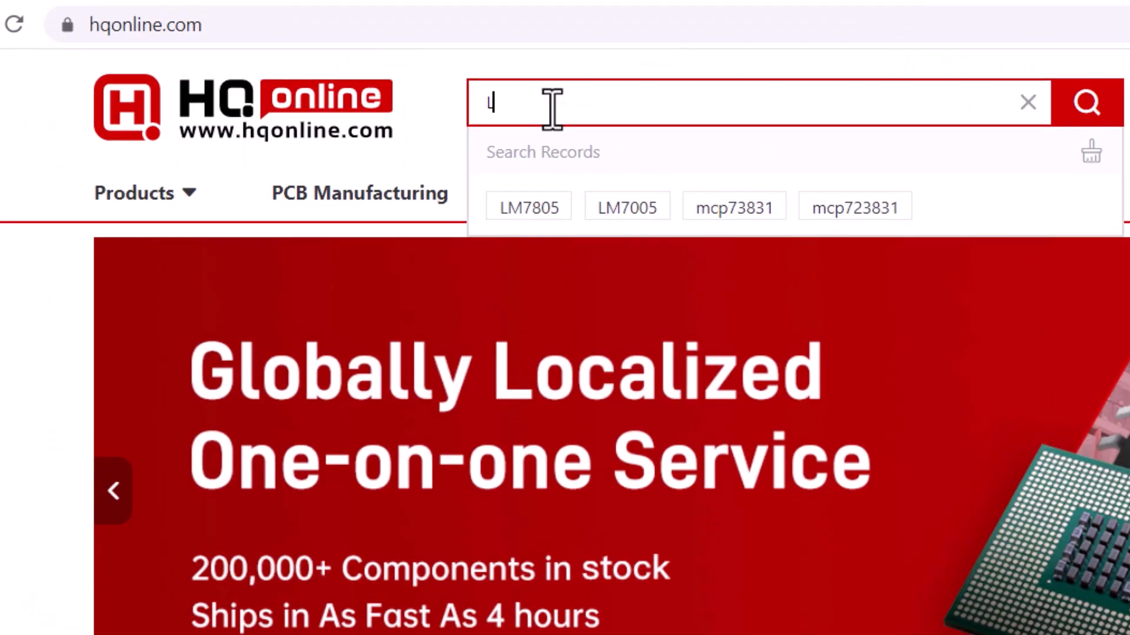
text(M7805)
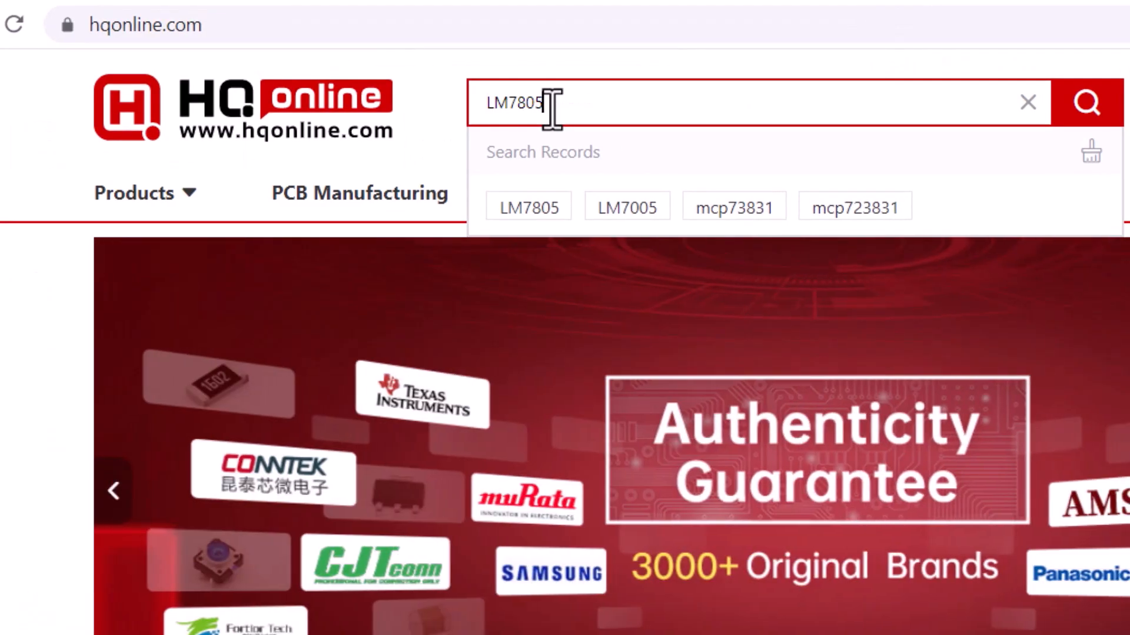
click(1086, 103)
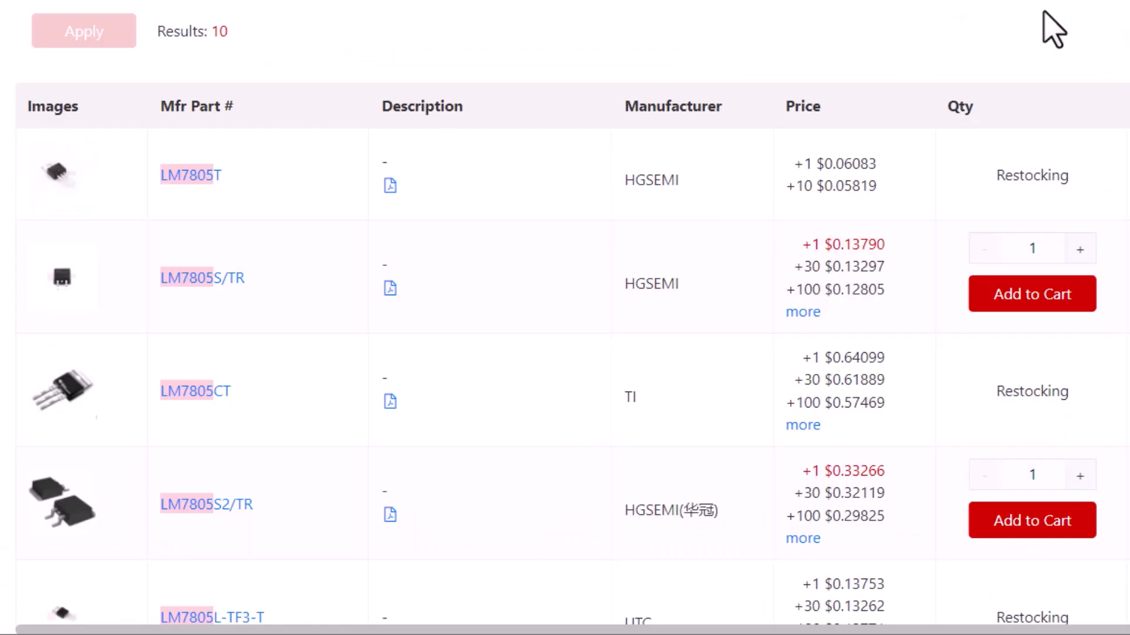
scroll(down, 3)
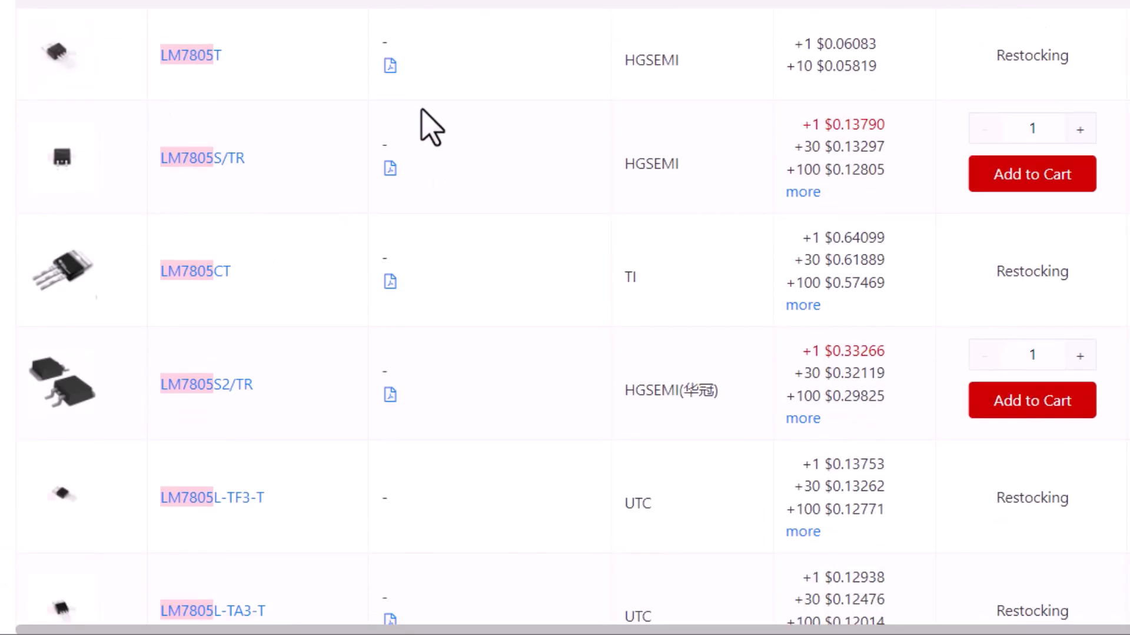
Add the Atmel microcontroller to the cart and view the cart of three ATmega328 chips.
scroll(down, 3)
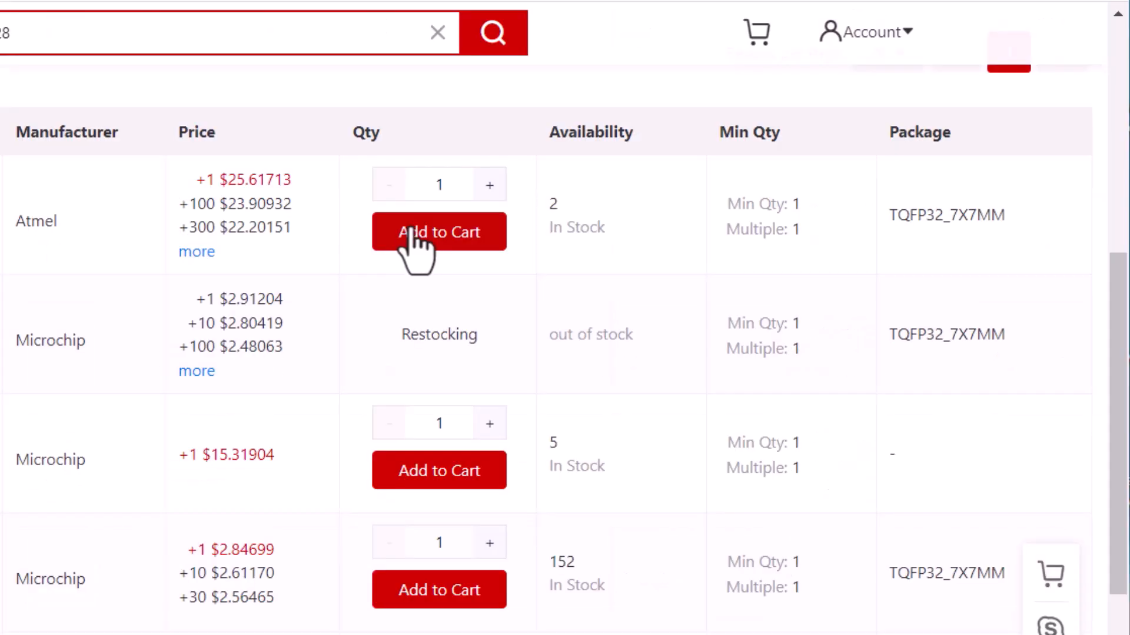
click(439, 231)
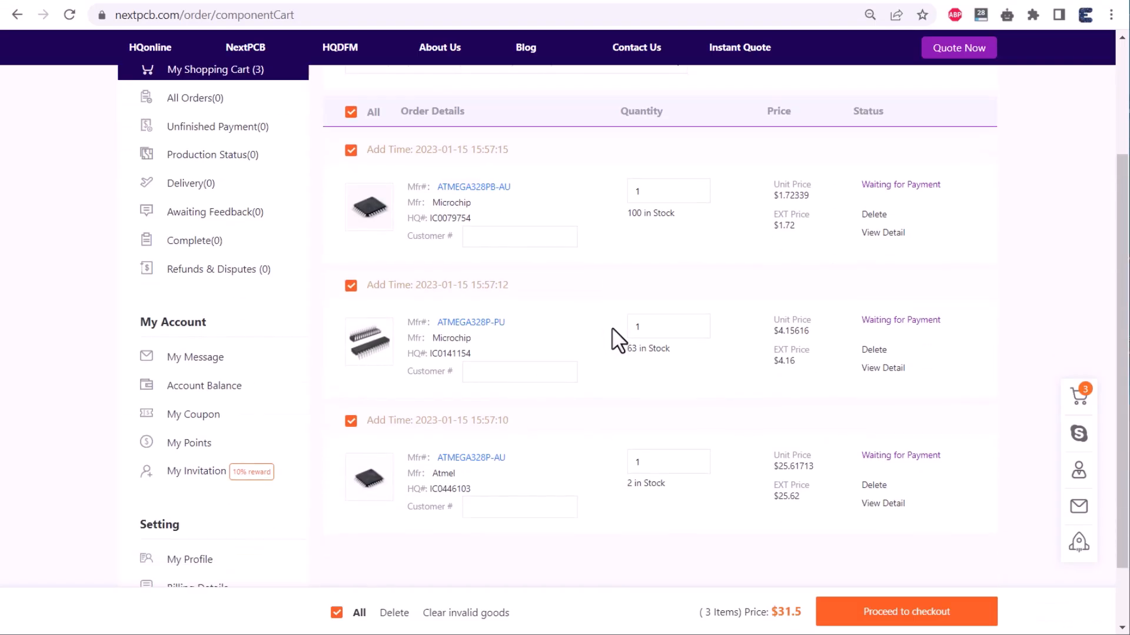
click(907, 612)
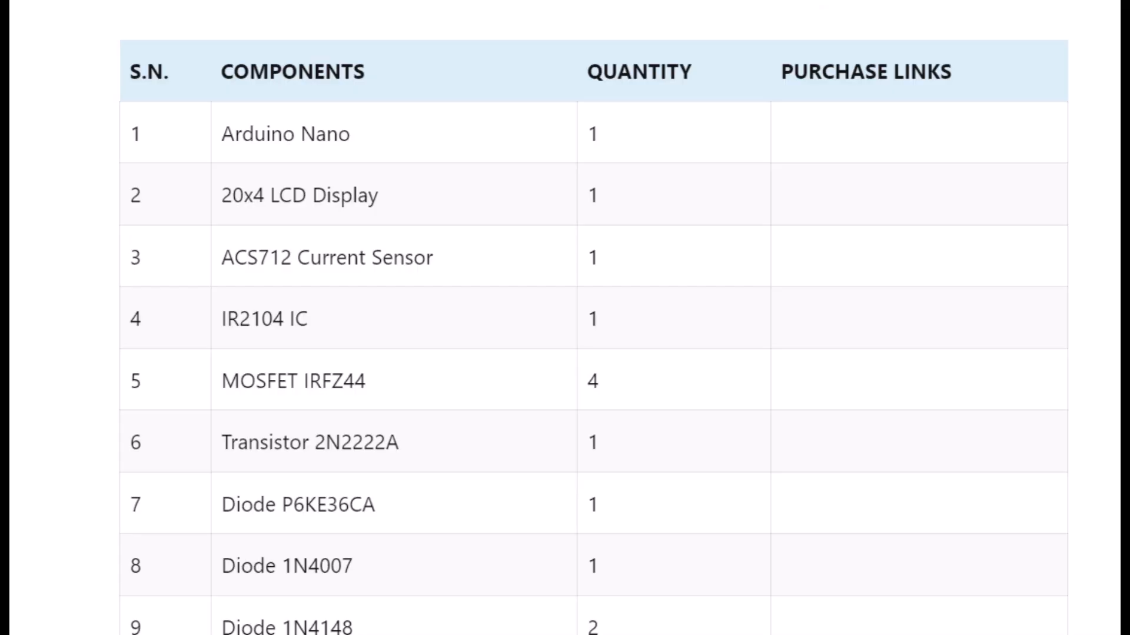
Scroll the components table from the Arduino Nano down past the diodes to the 220Ω resistors.
scroll(down, 3)
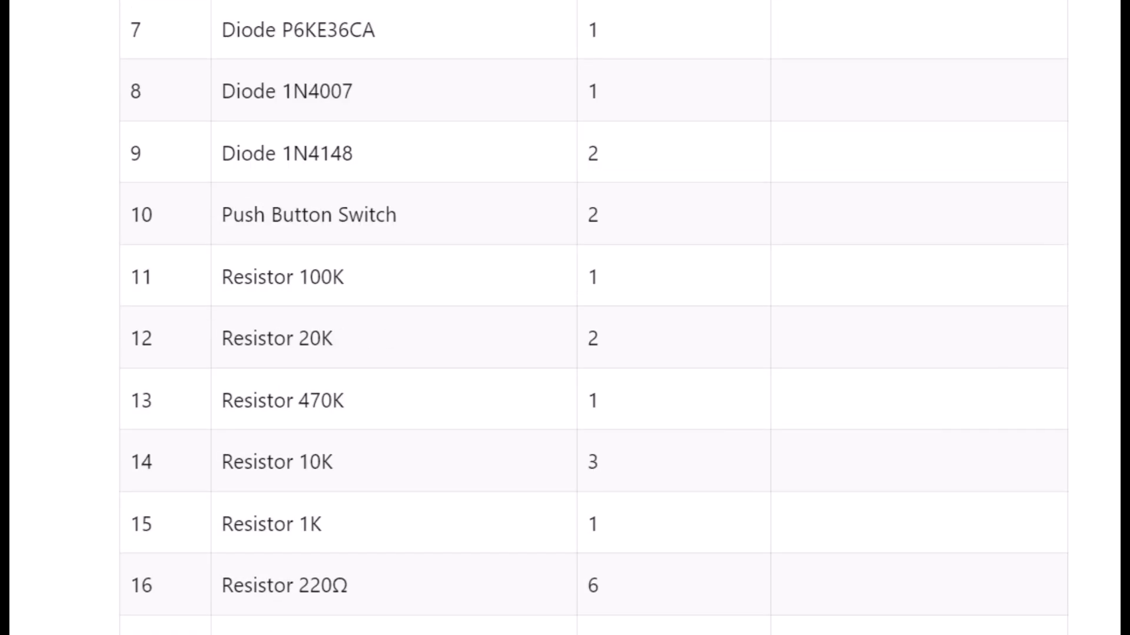
scroll(down, 3)
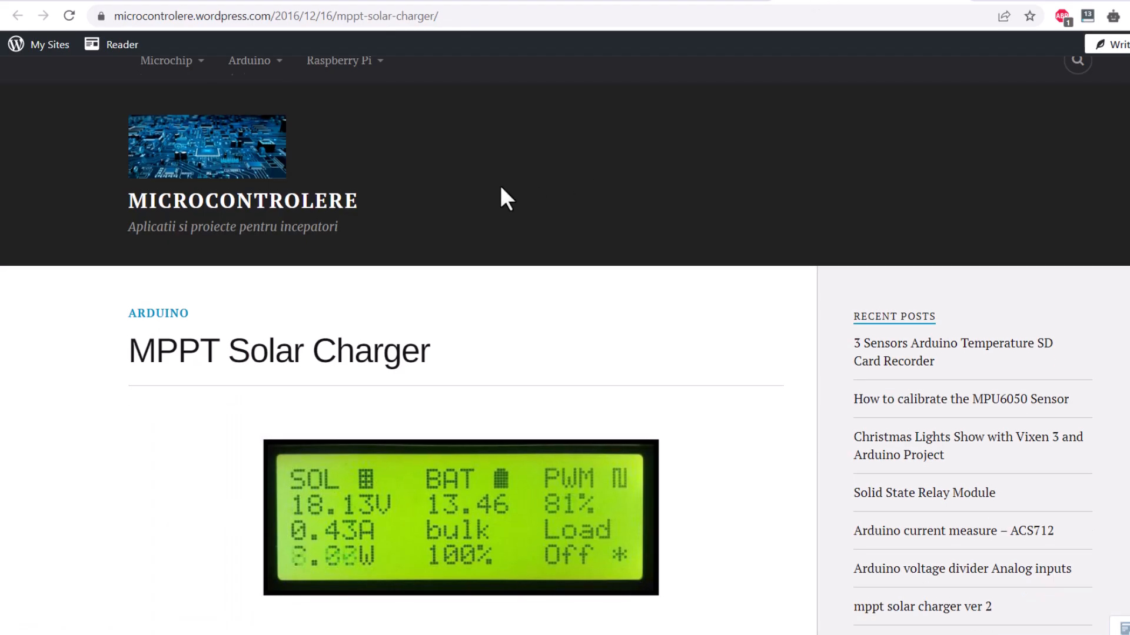
Scroll through the microcontrolere post and the Instructables Version-3.0 update notes.
scroll(down, 3)
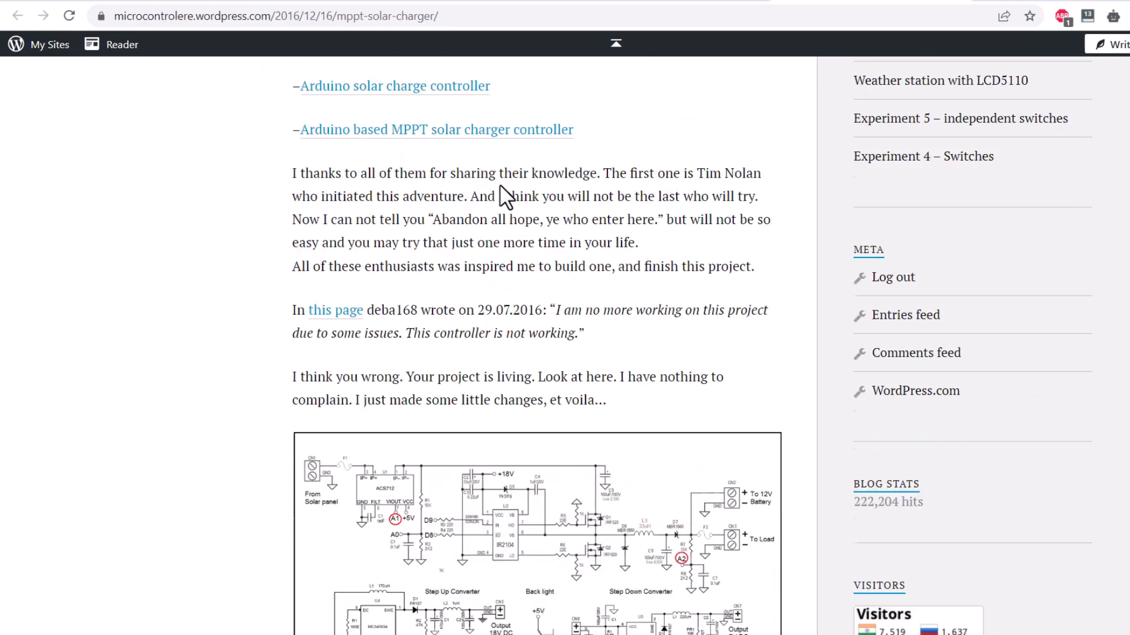
scroll(down, 3)
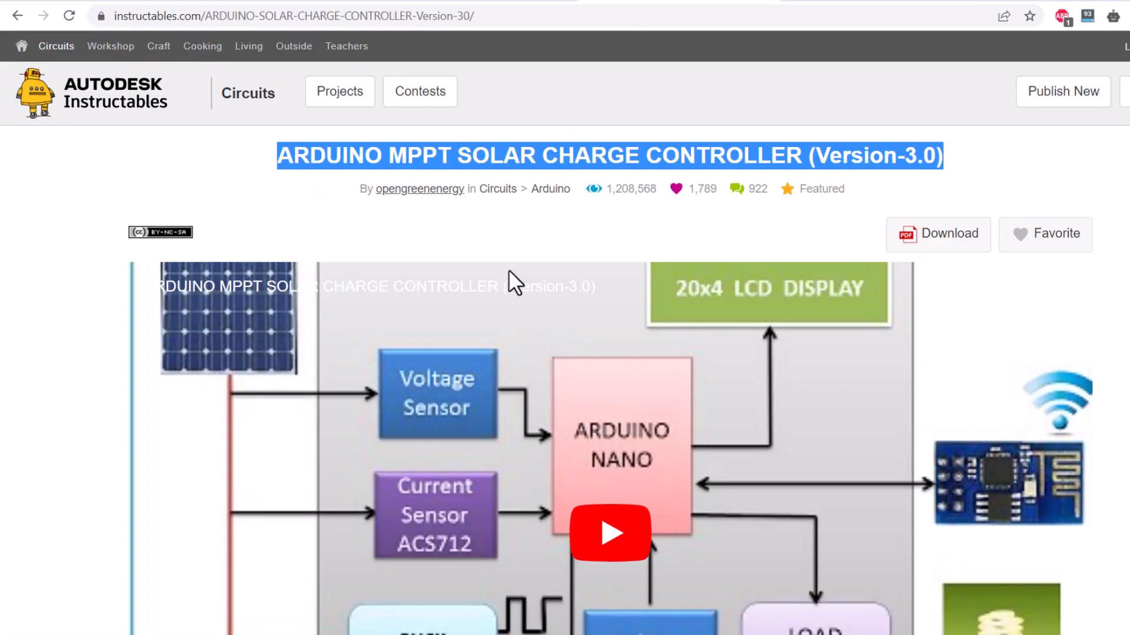
scroll(down, 3)
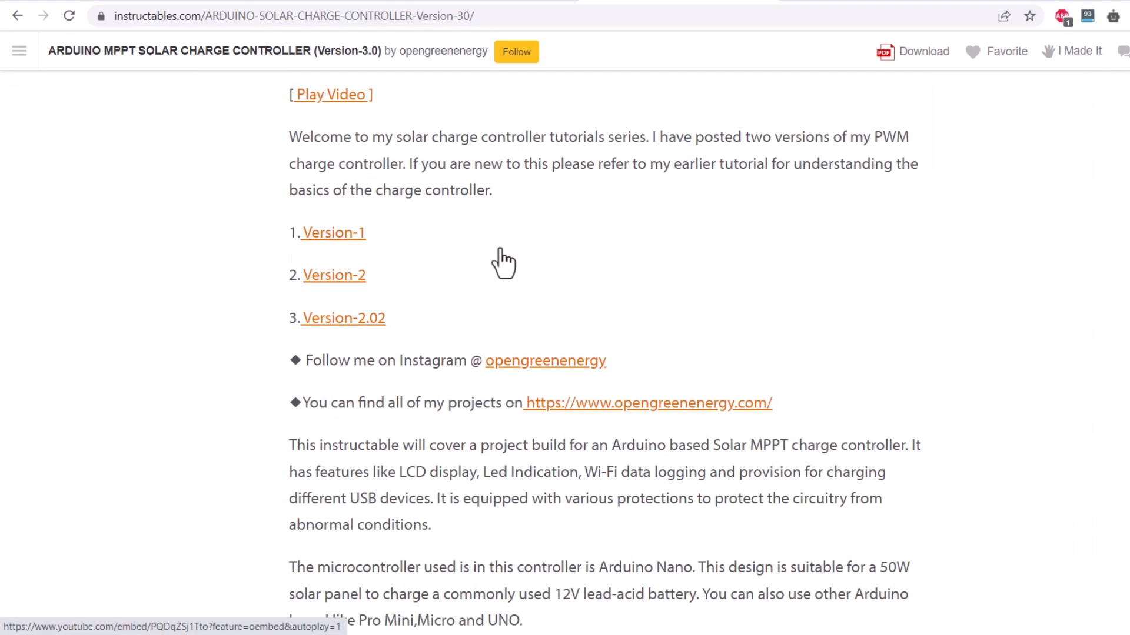
scroll(down, 3)
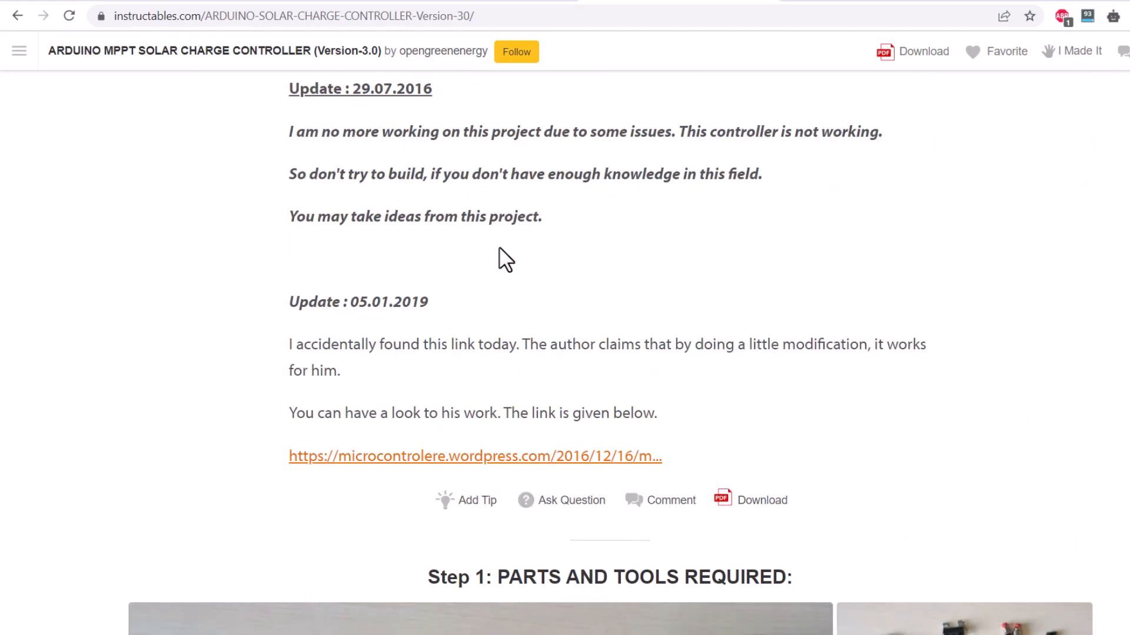
scroll(down, 3)
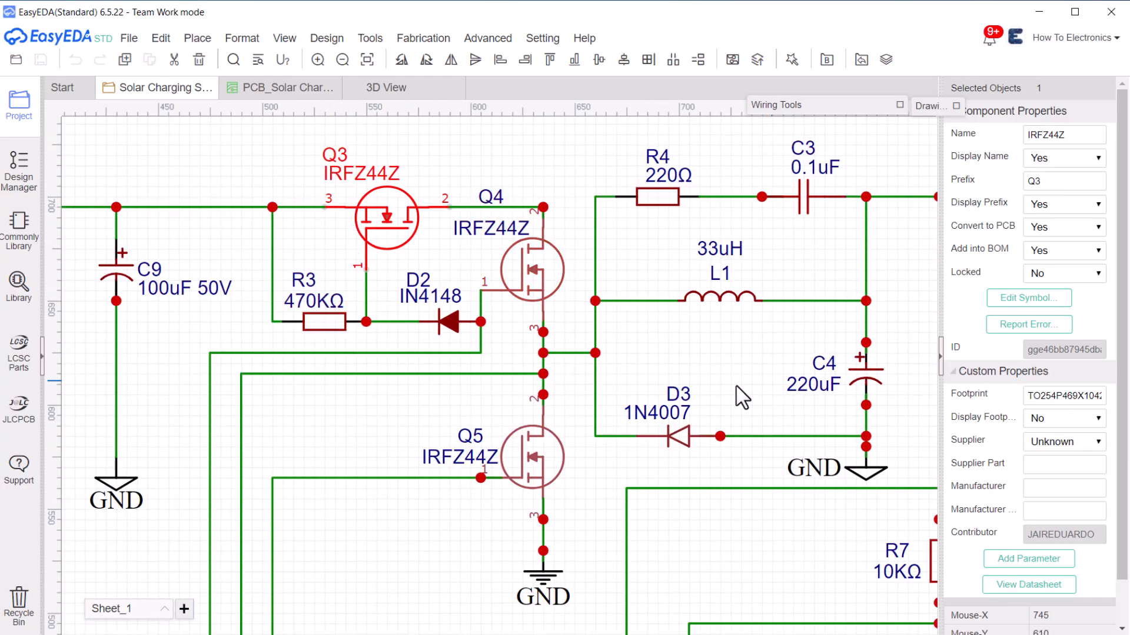
click(717, 301)
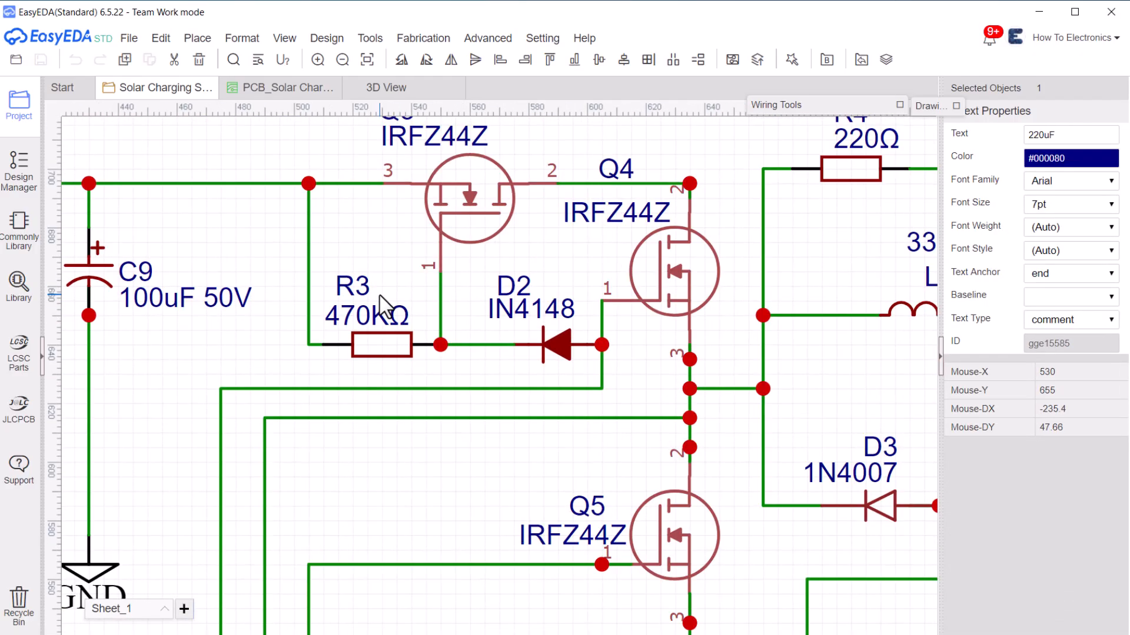
click(674, 270)
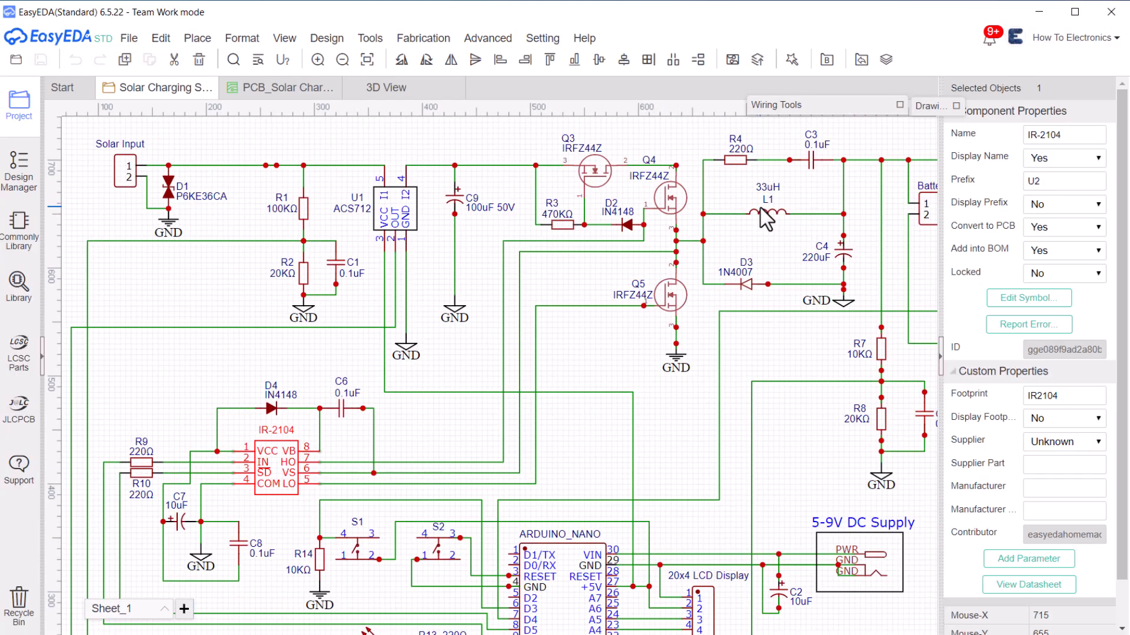
mouse_move(665, 258)
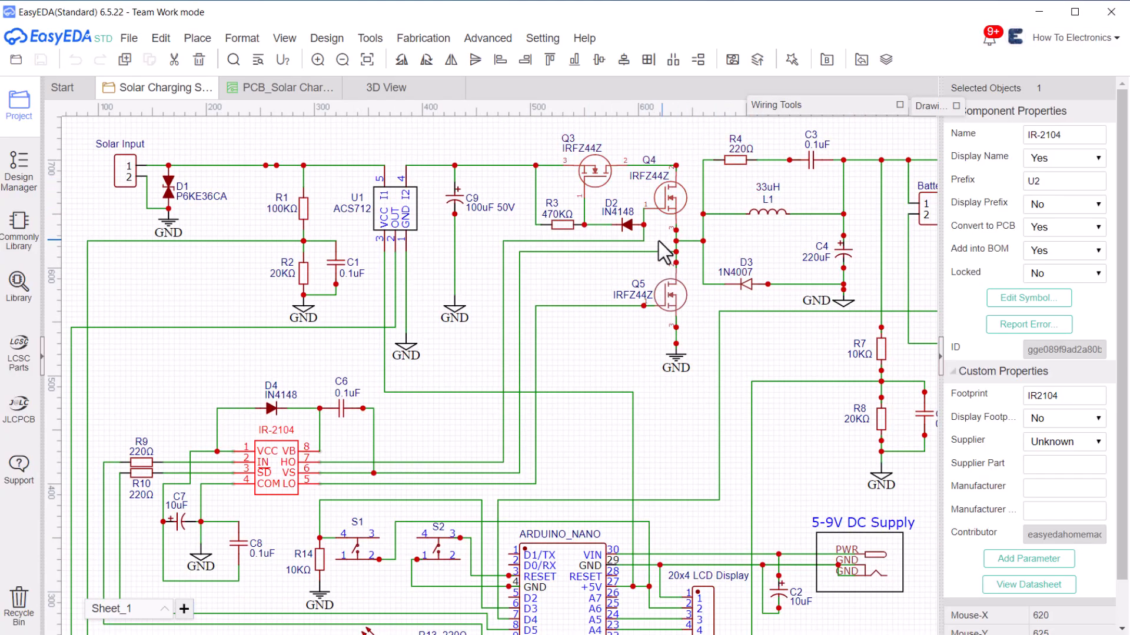
mouse_move(588, 259)
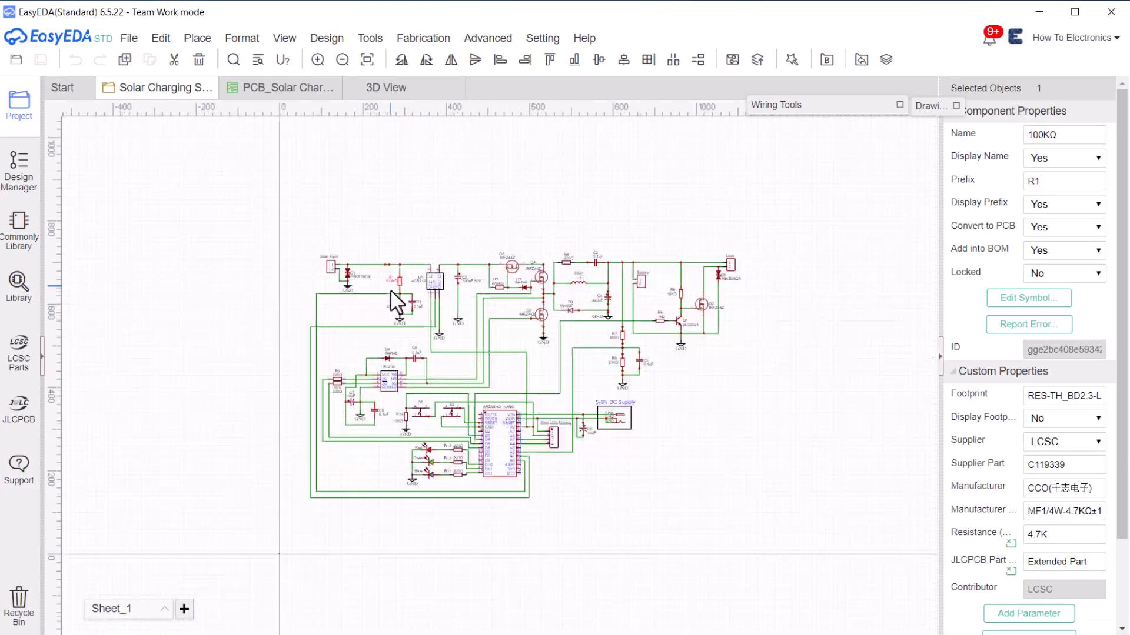
Zoom out the schematic and inspect the 1N4007 diode D3 and the Load connector.
scroll(down, 3)
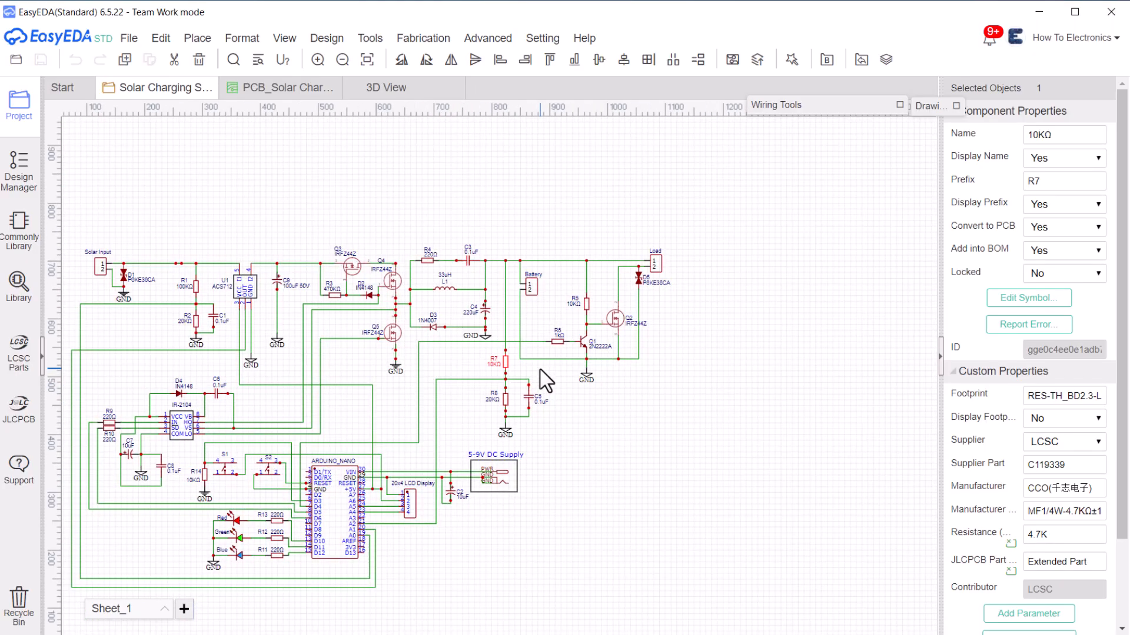
scroll(down, 3)
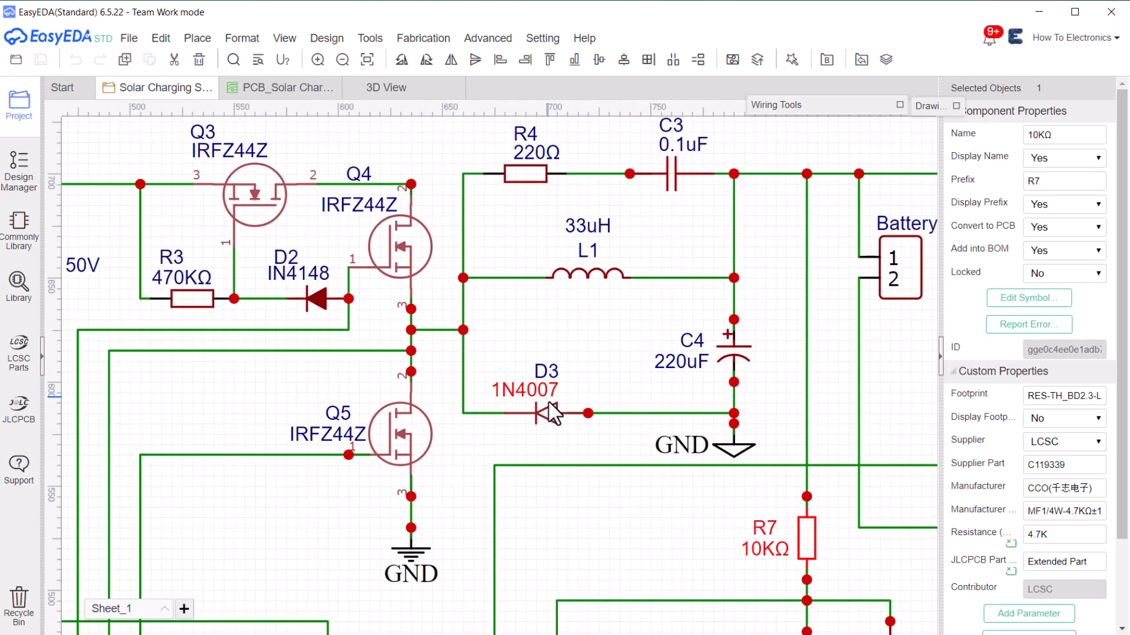
click(546, 412)
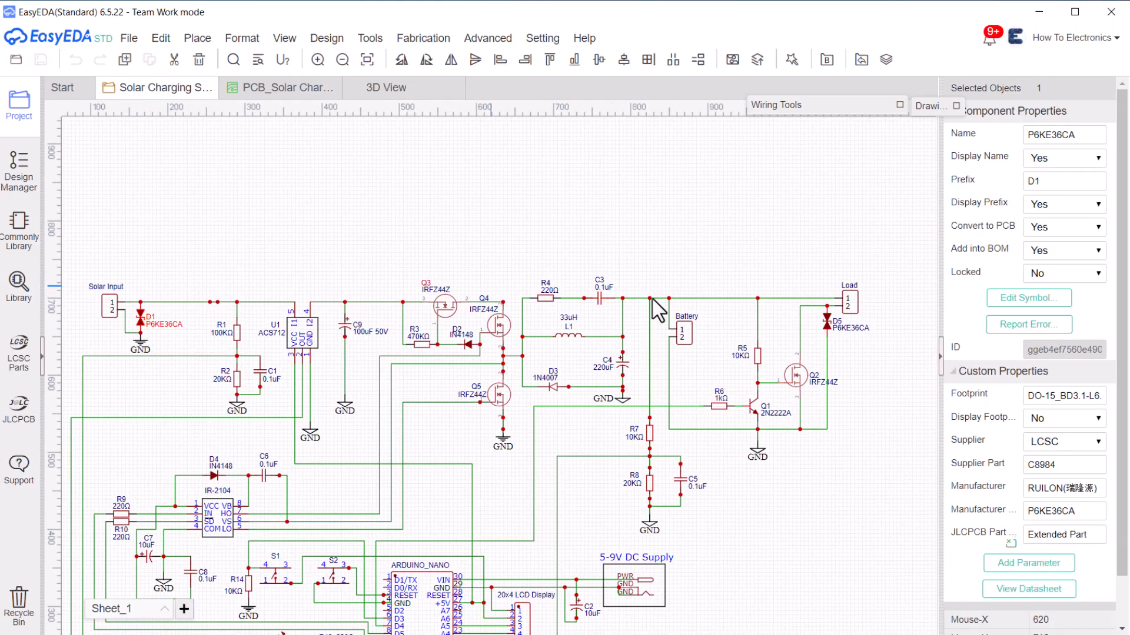
scroll(down, 3)
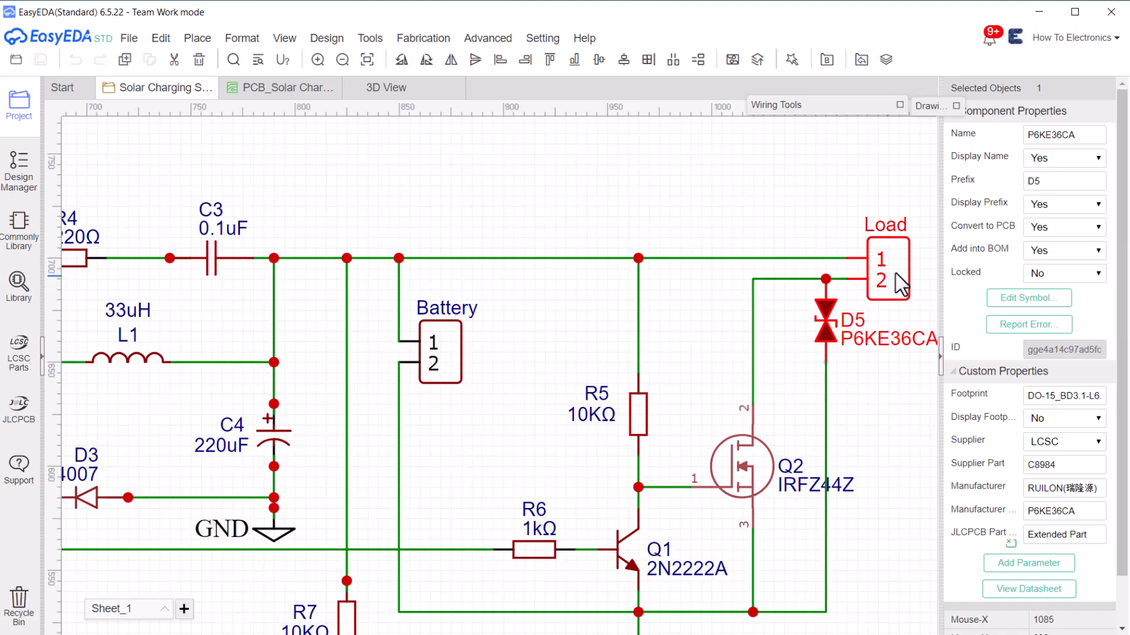
click(542, 38)
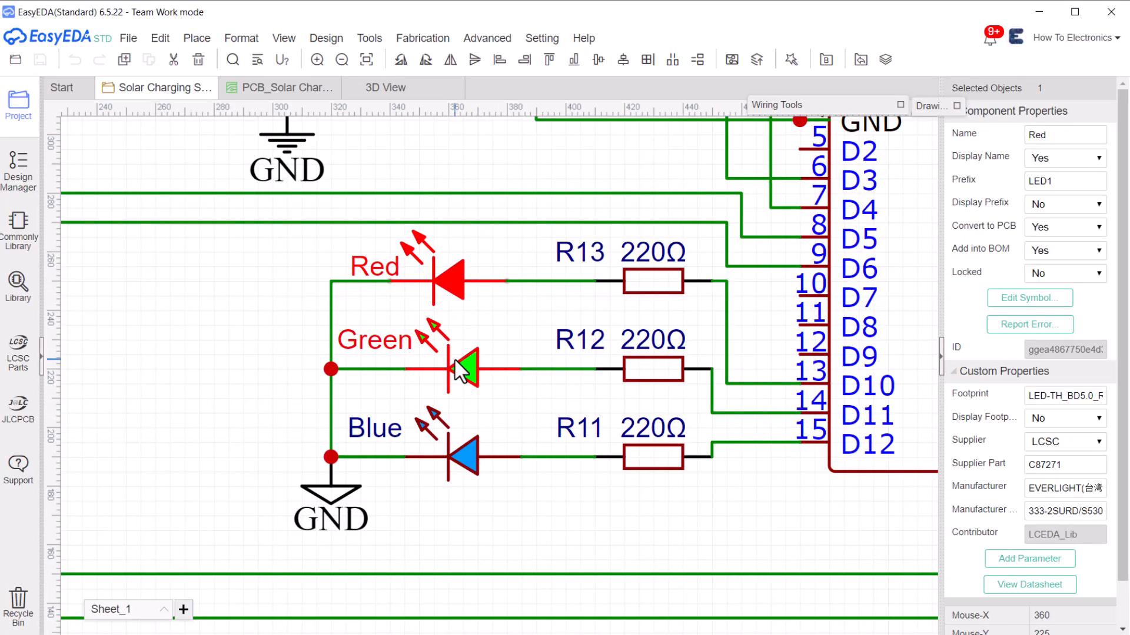
Check the Green LED and push button S1, then bring up the PCB_Solar Charging layout.
click(460, 459)
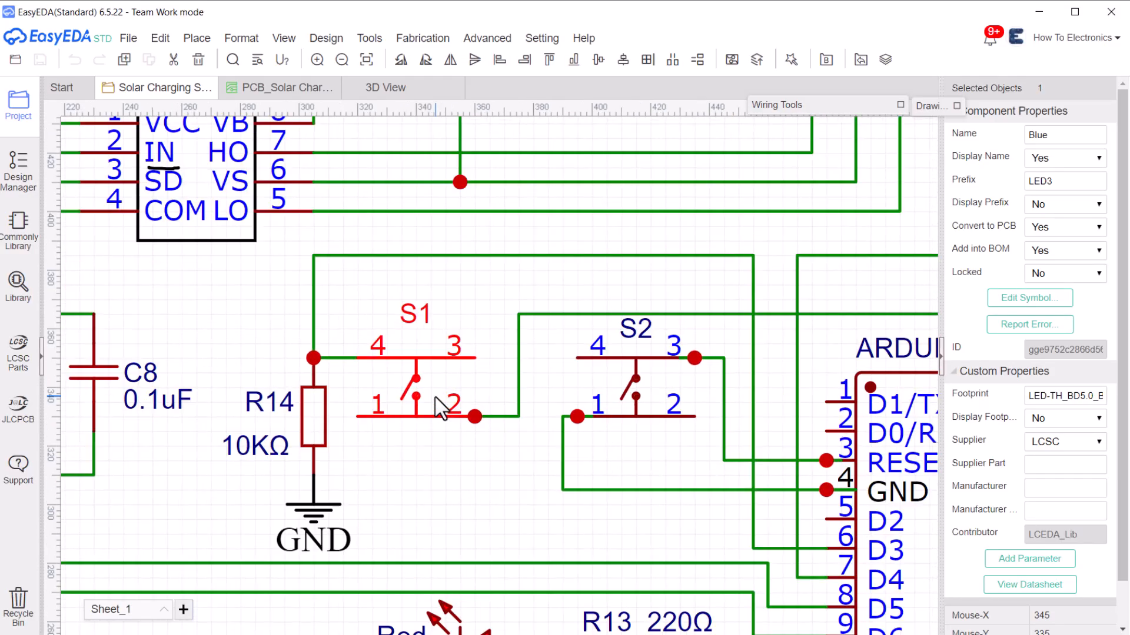
click(440, 383)
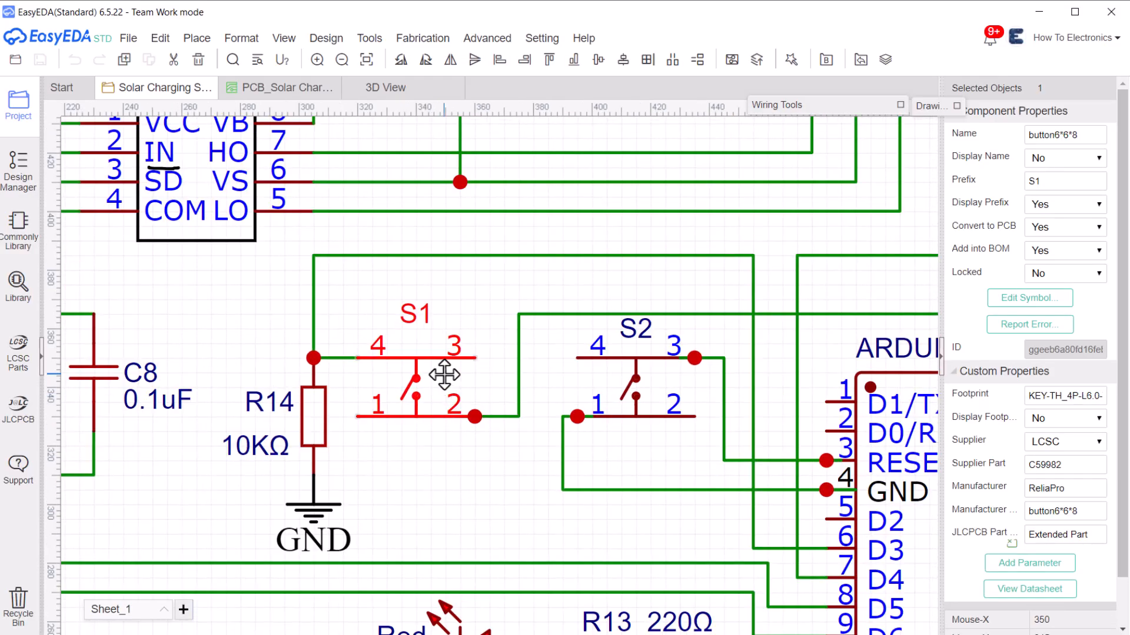
click(281, 87)
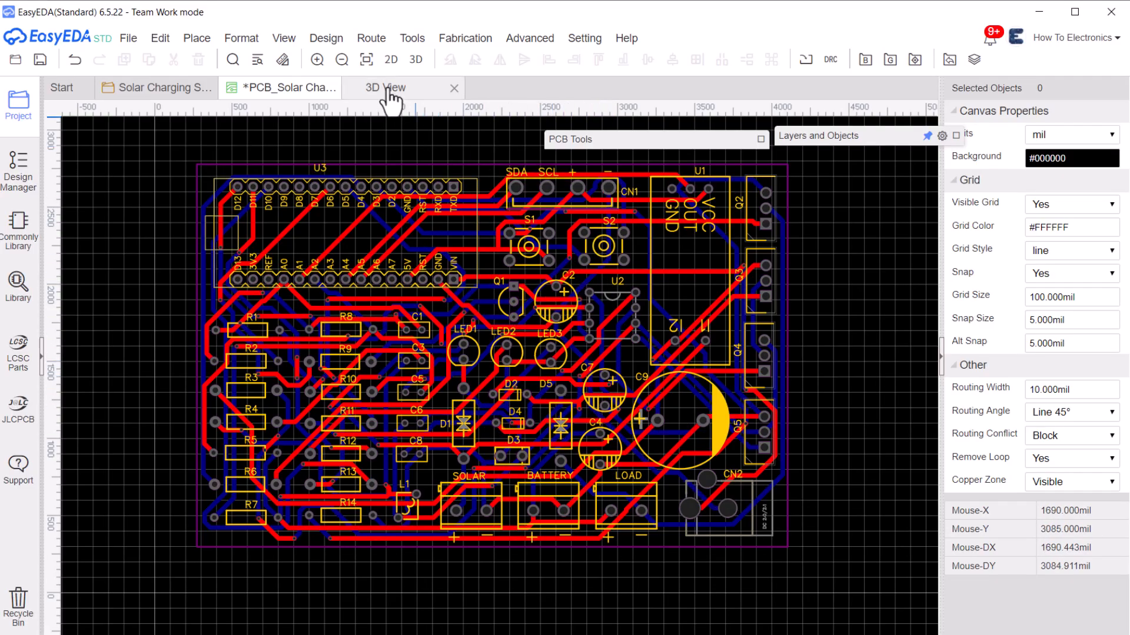
click(384, 88)
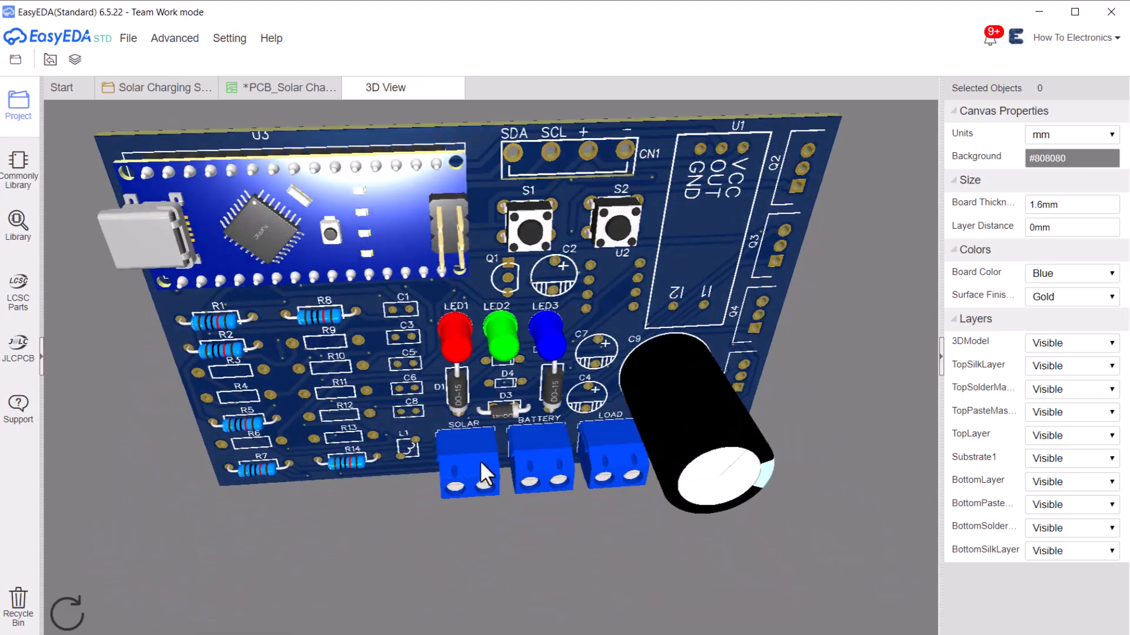
drag(483, 469, 429, 385)
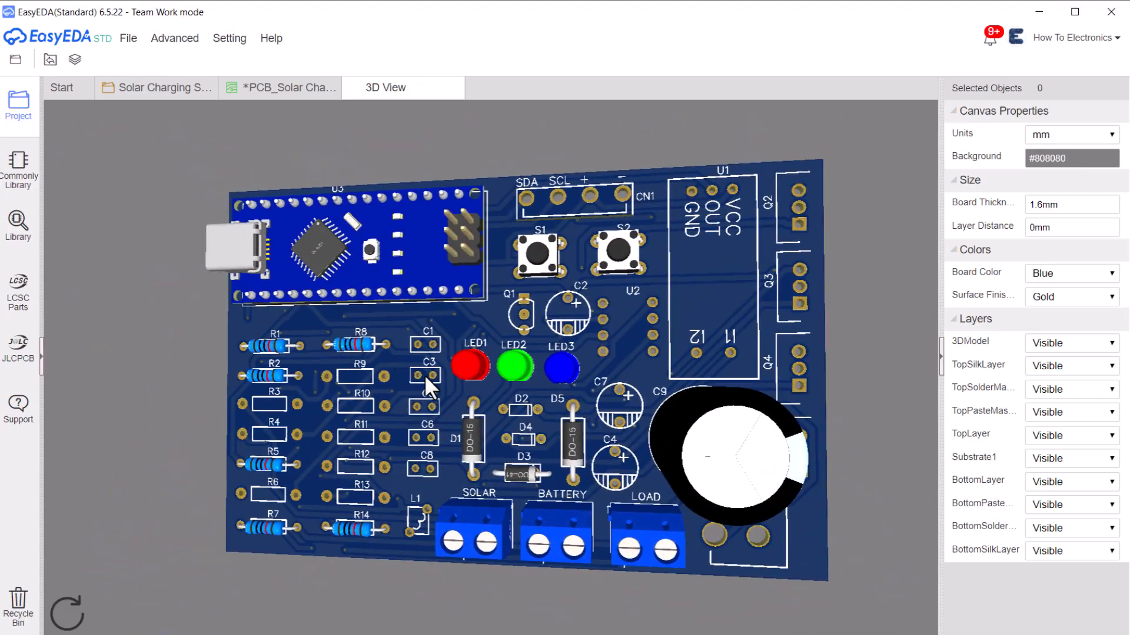
click(292, 88)
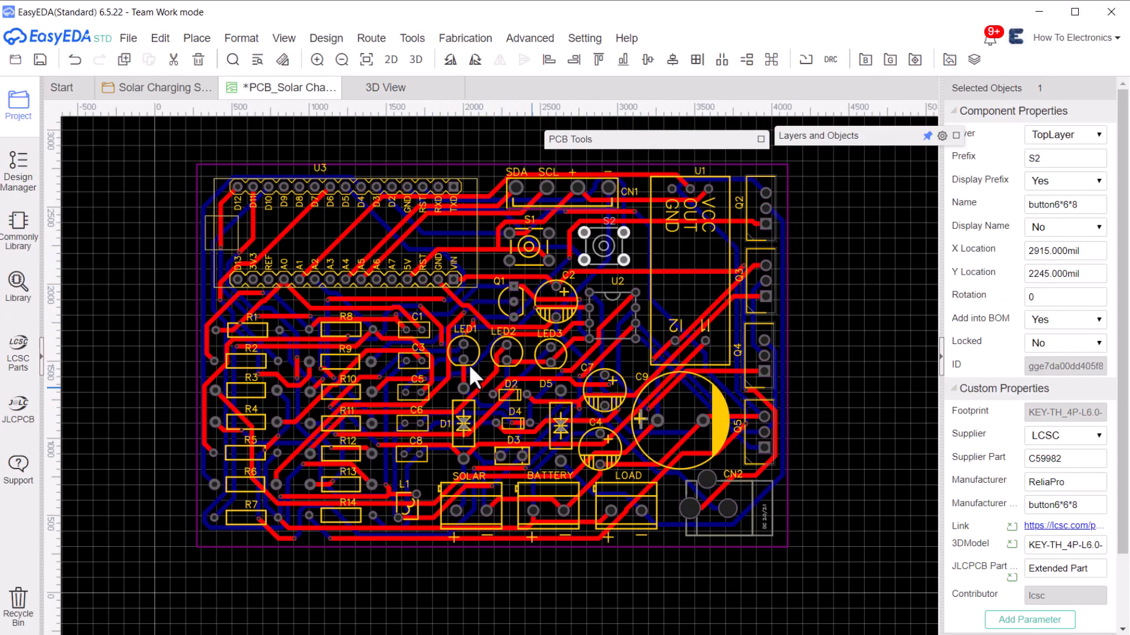
click(383, 87)
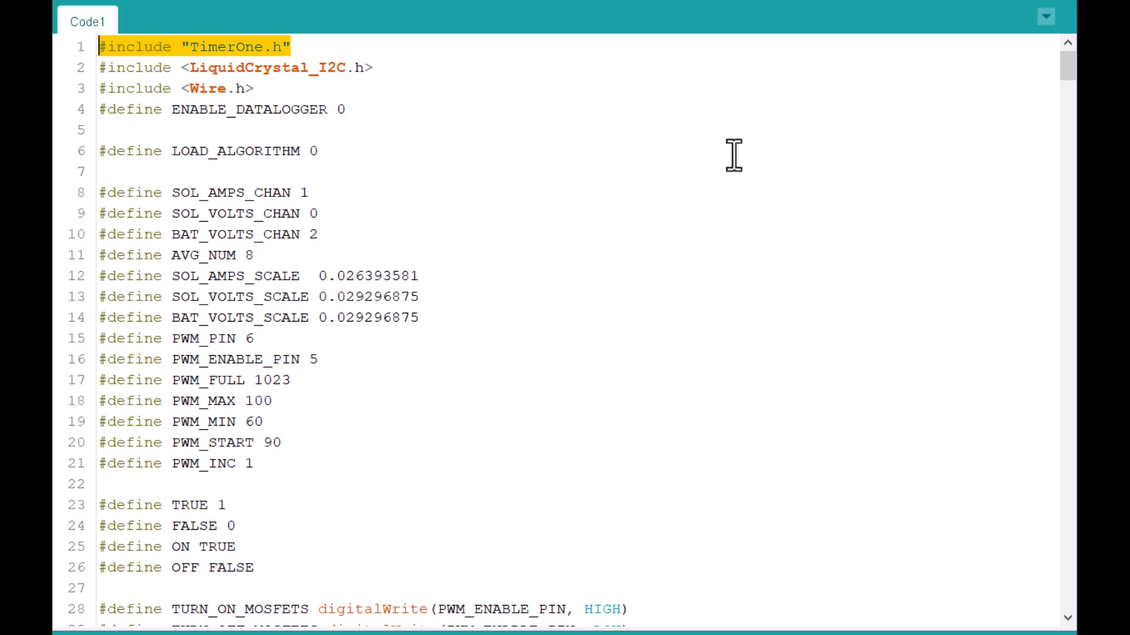
Scroll through the charger sketch and select COM13 as the Nano's upload port.
scroll(down, 3)
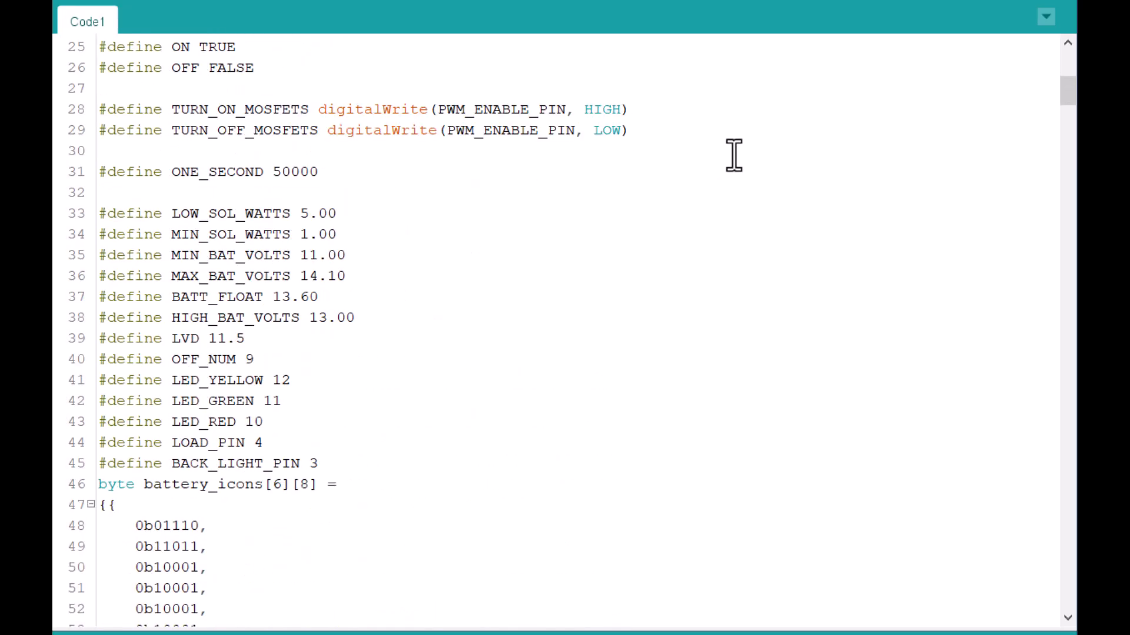
scroll(down, 3)
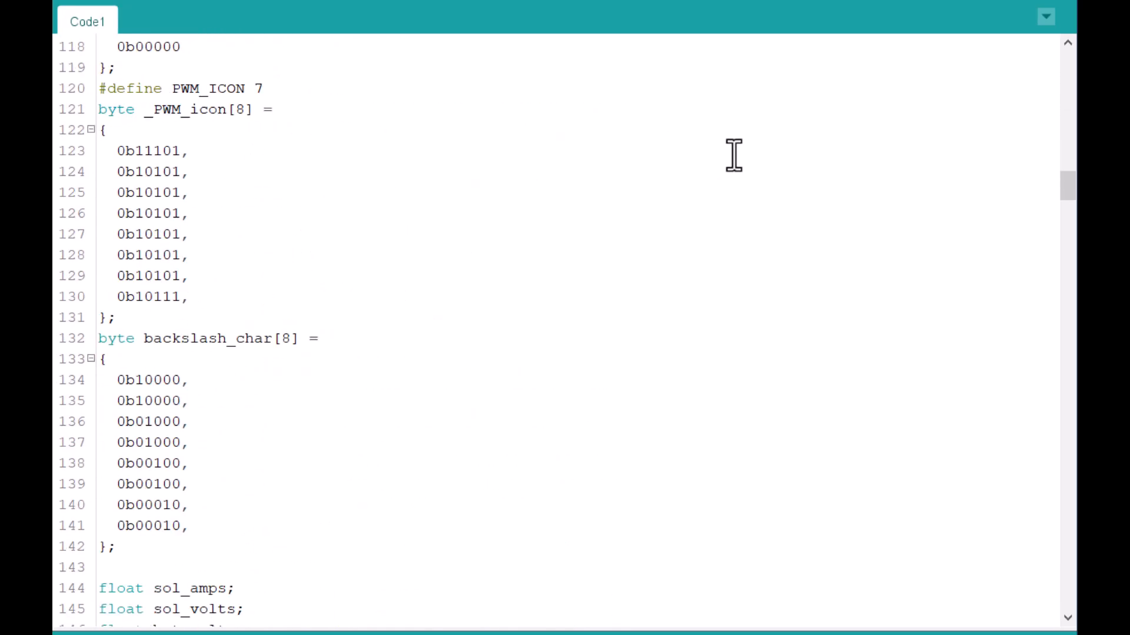
scroll(down, 3)
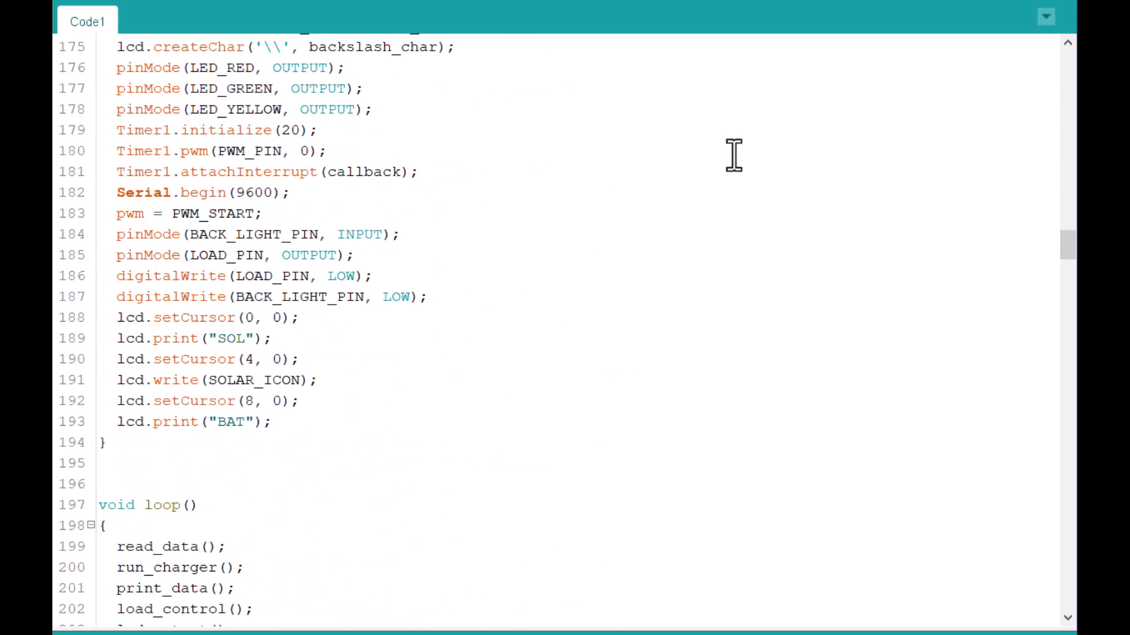
scroll(down, 3)
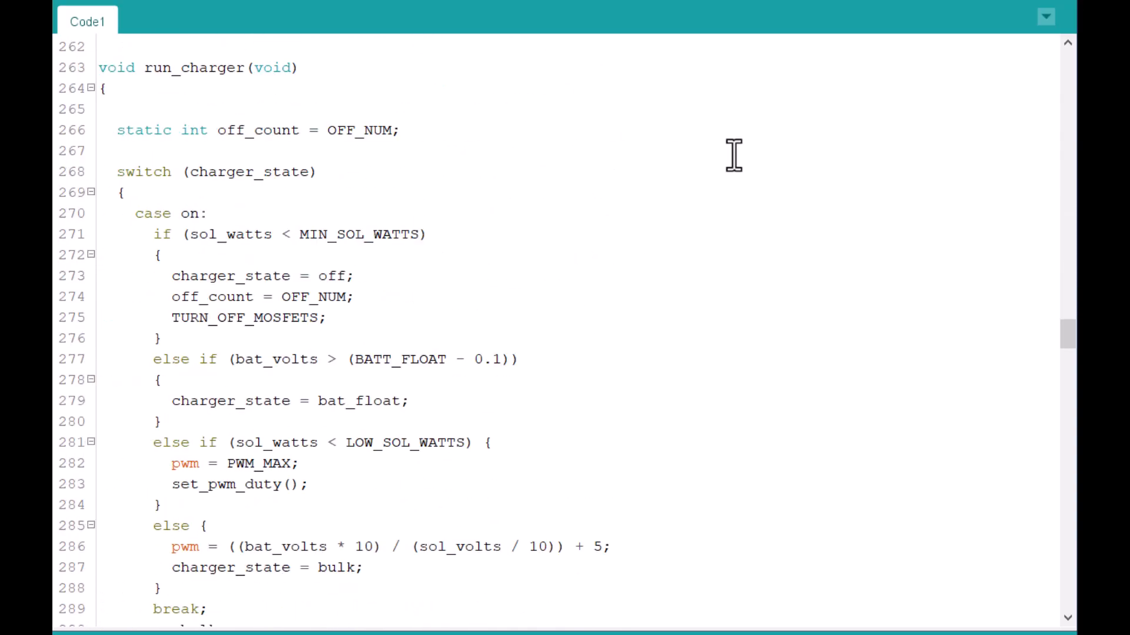
scroll(down, 3)
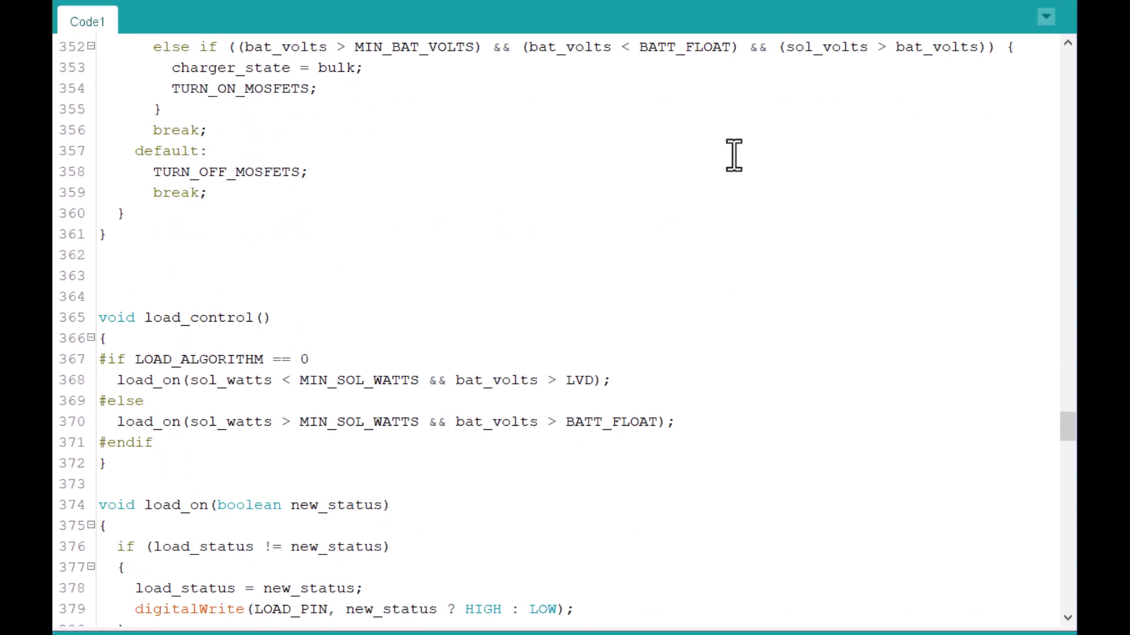
scroll(down, 3)
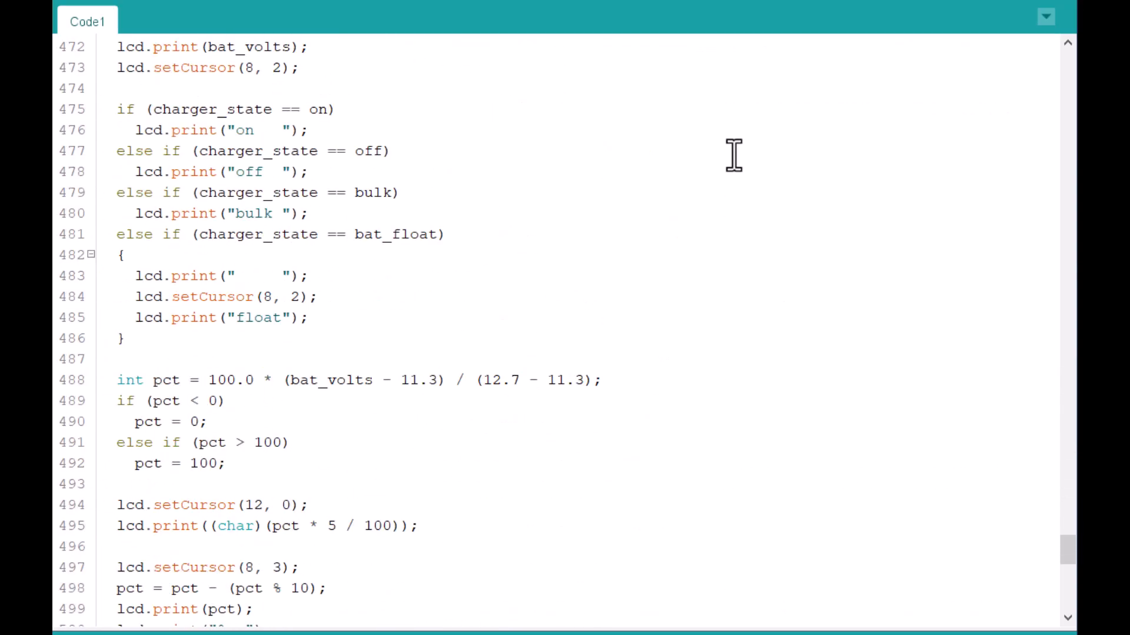
scroll(down, 3)
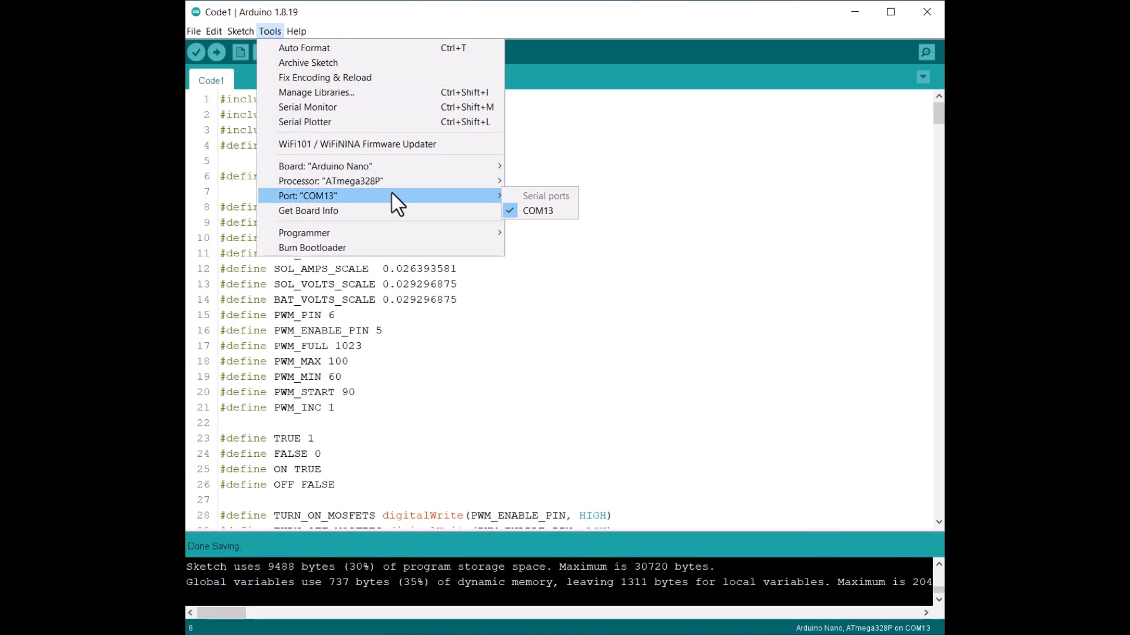
click(216, 52)
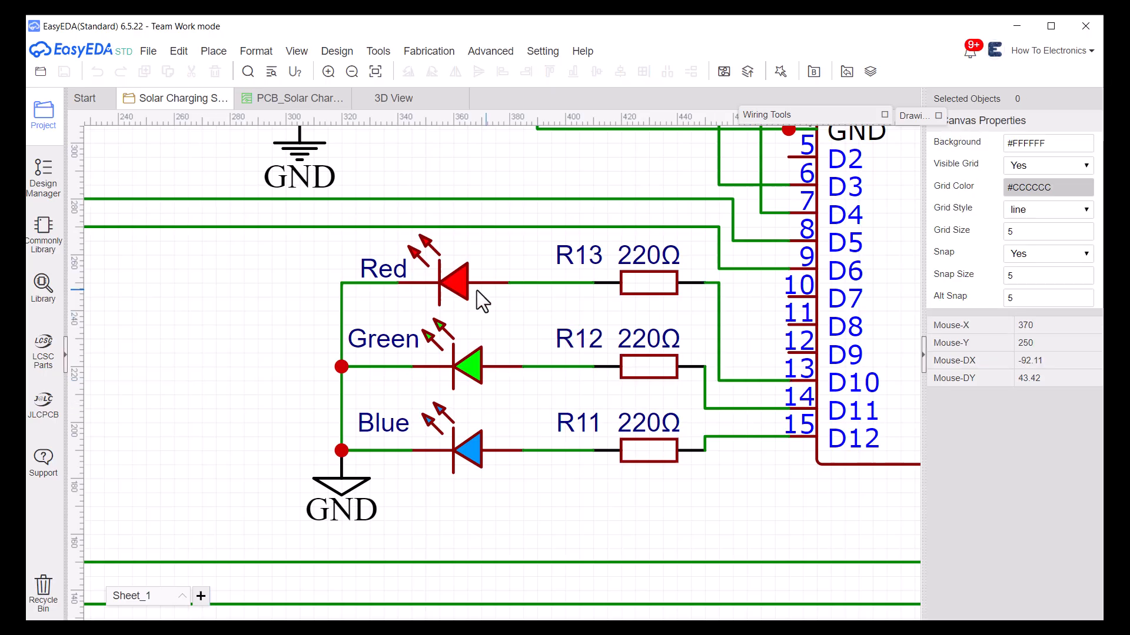
click(464, 454)
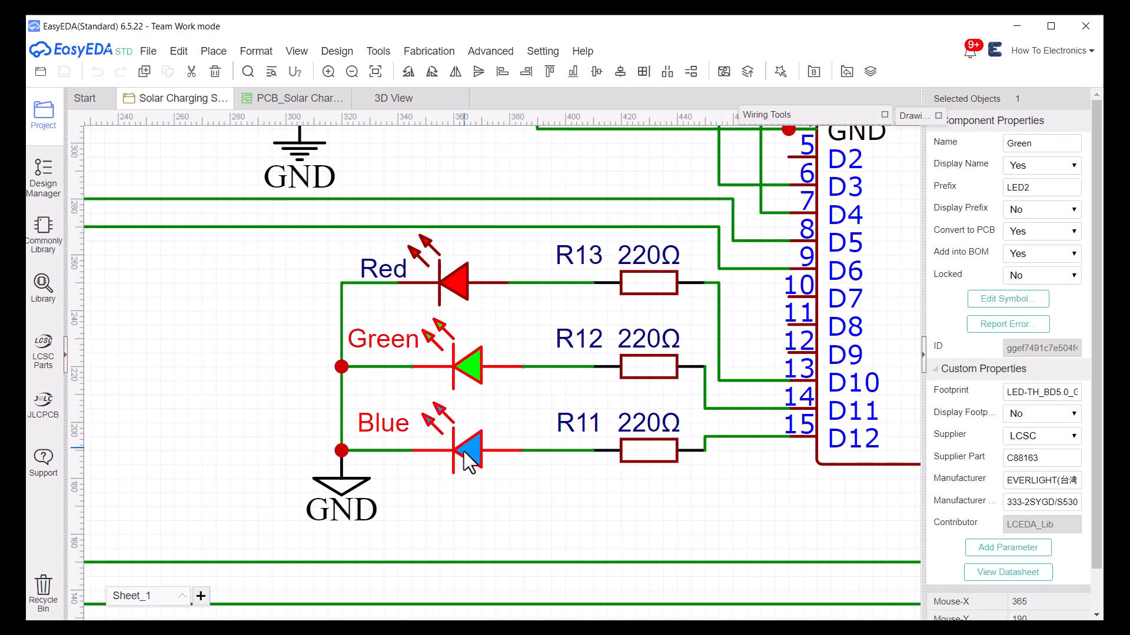
click(468, 456)
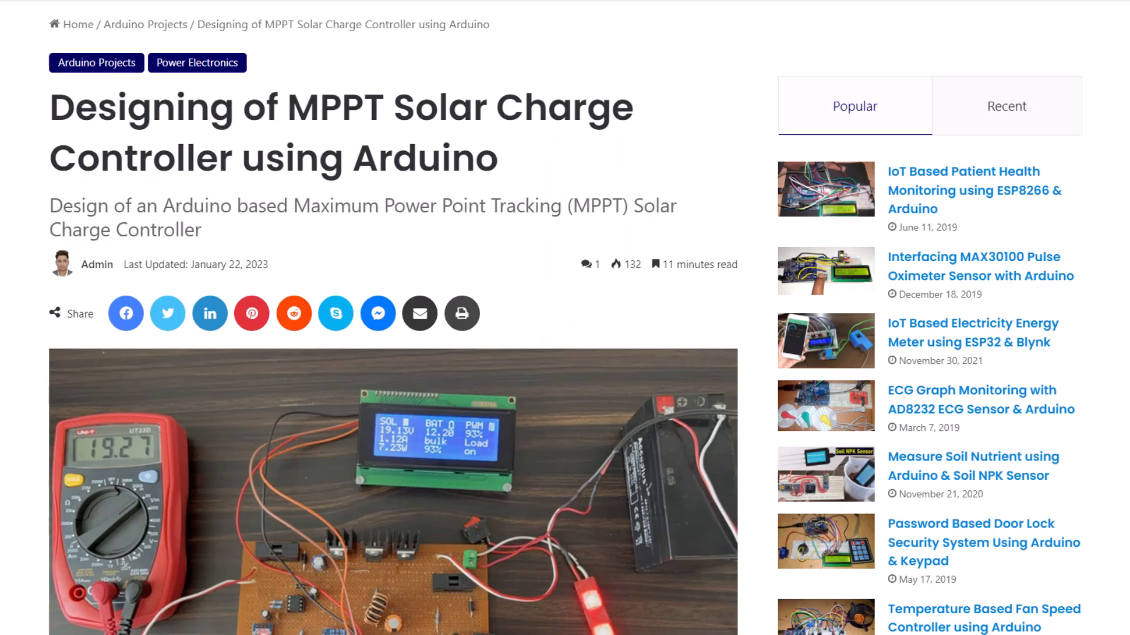
Scroll past the table of contents, bill of materials and controller types to MPPT pros and cons.
scroll(down, 3)
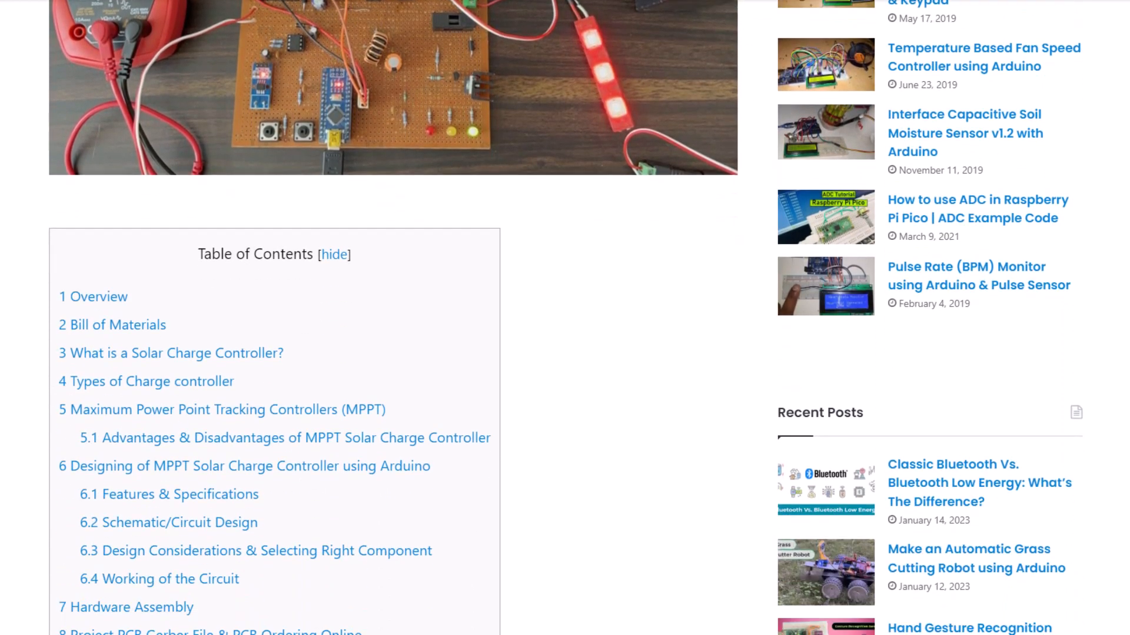
scroll(down, 3)
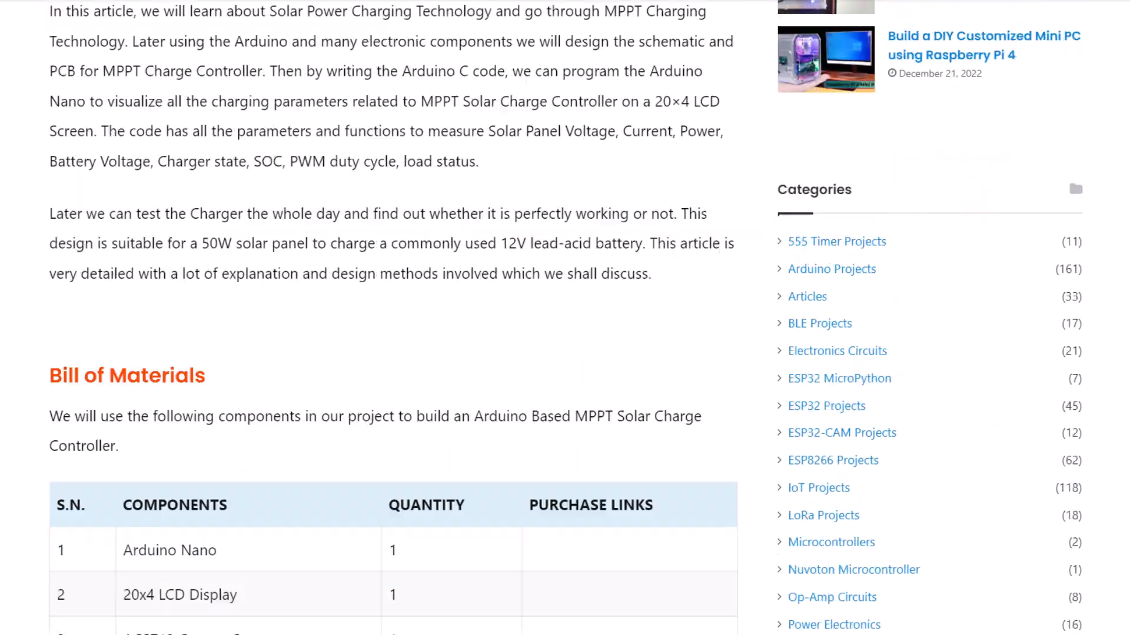
scroll(down, 3)
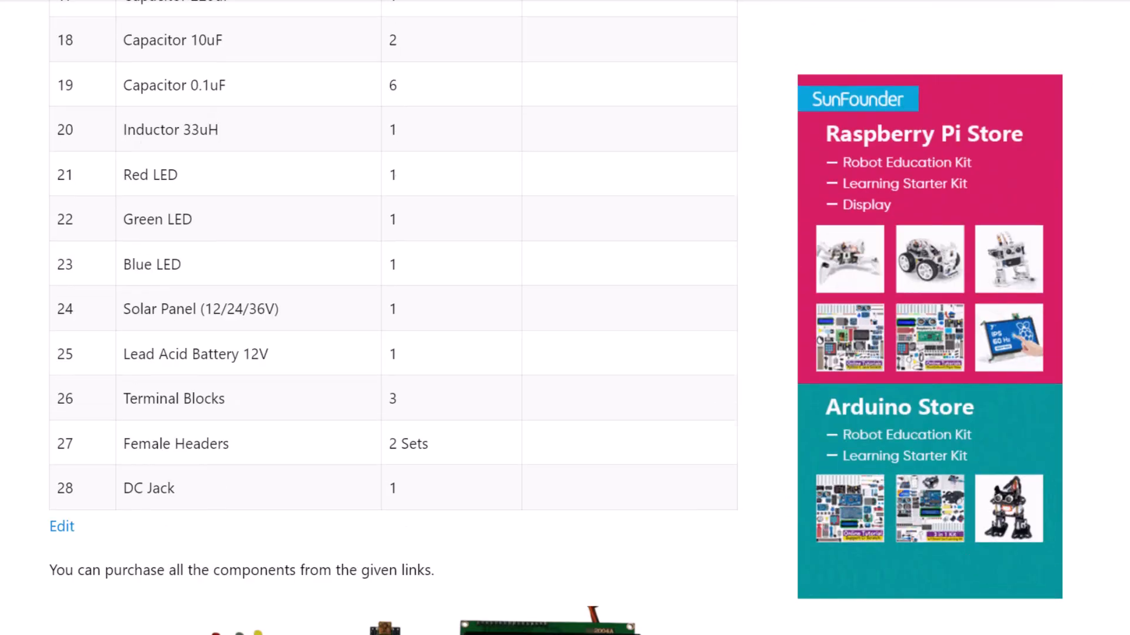
scroll(down, 3)
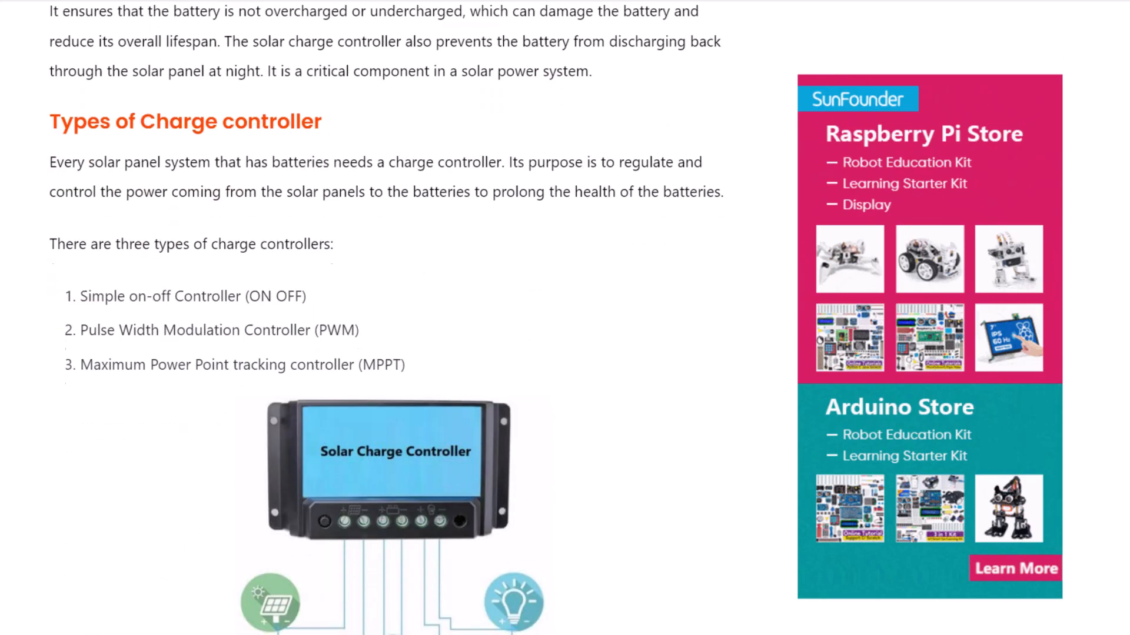
scroll(down, 3)
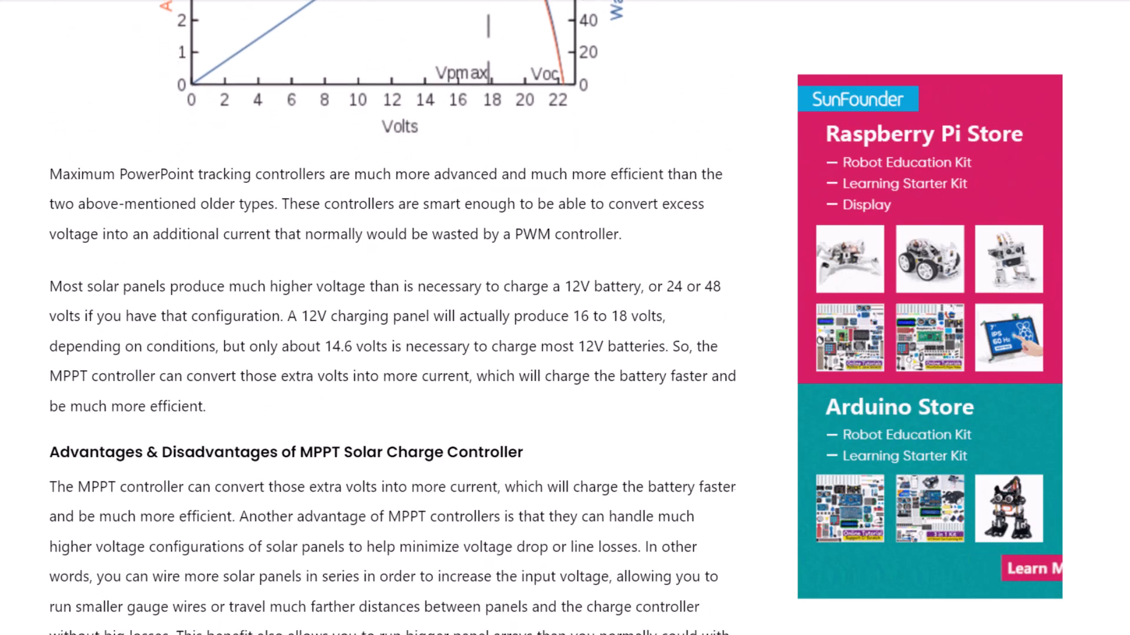
scroll(down, 3)
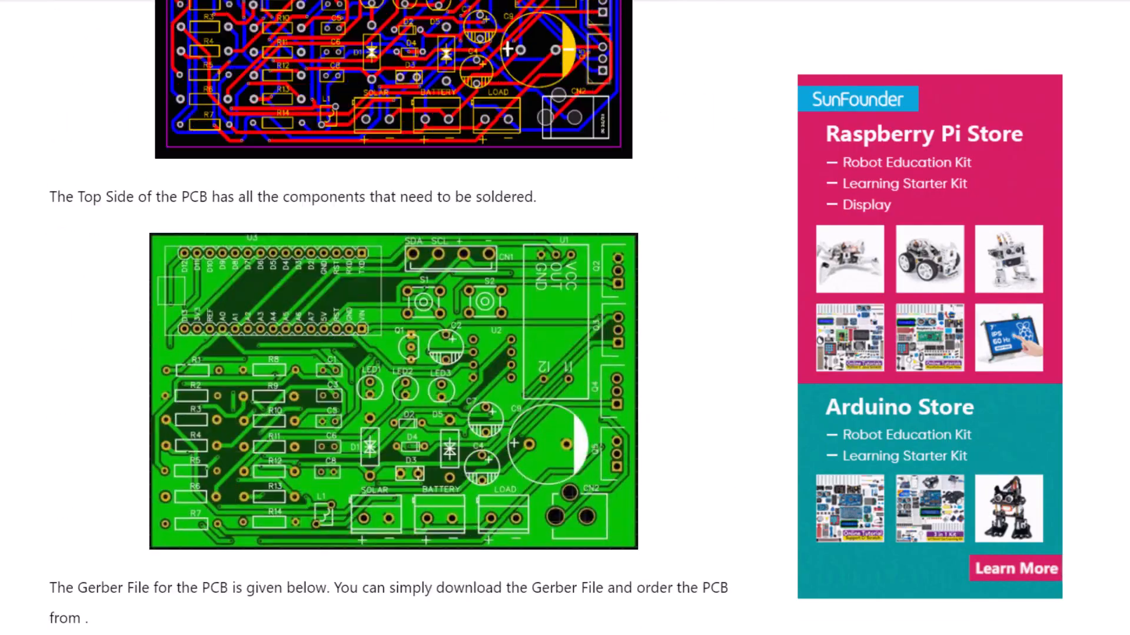
Scroll through the PCB images and Arduino source code to the LCD test photos.
scroll(down, 3)
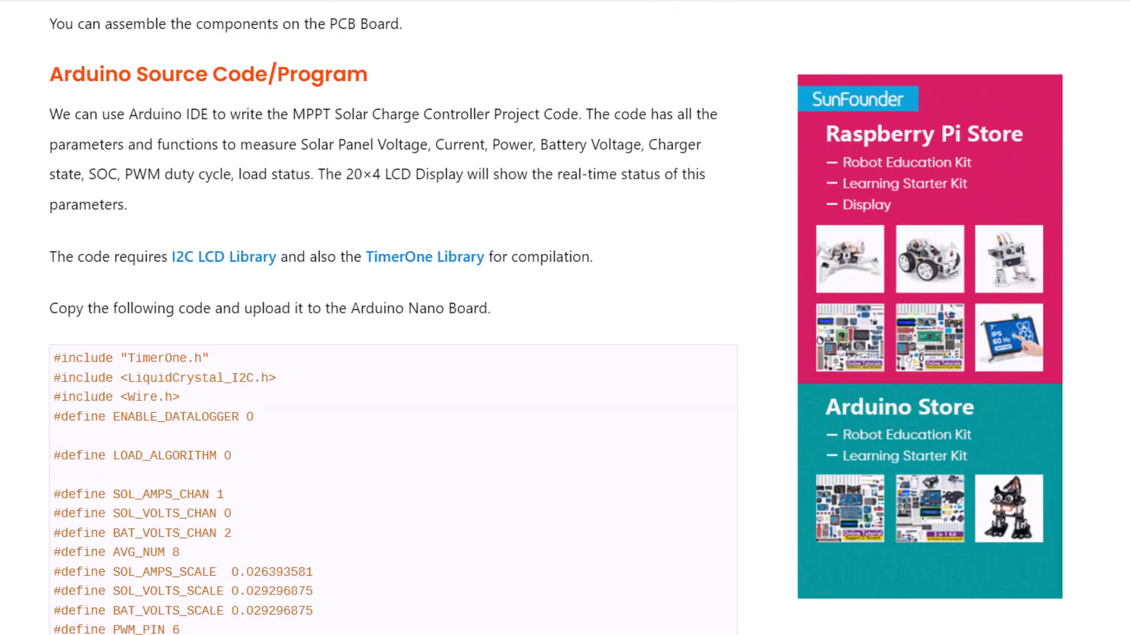
scroll(down, 3)
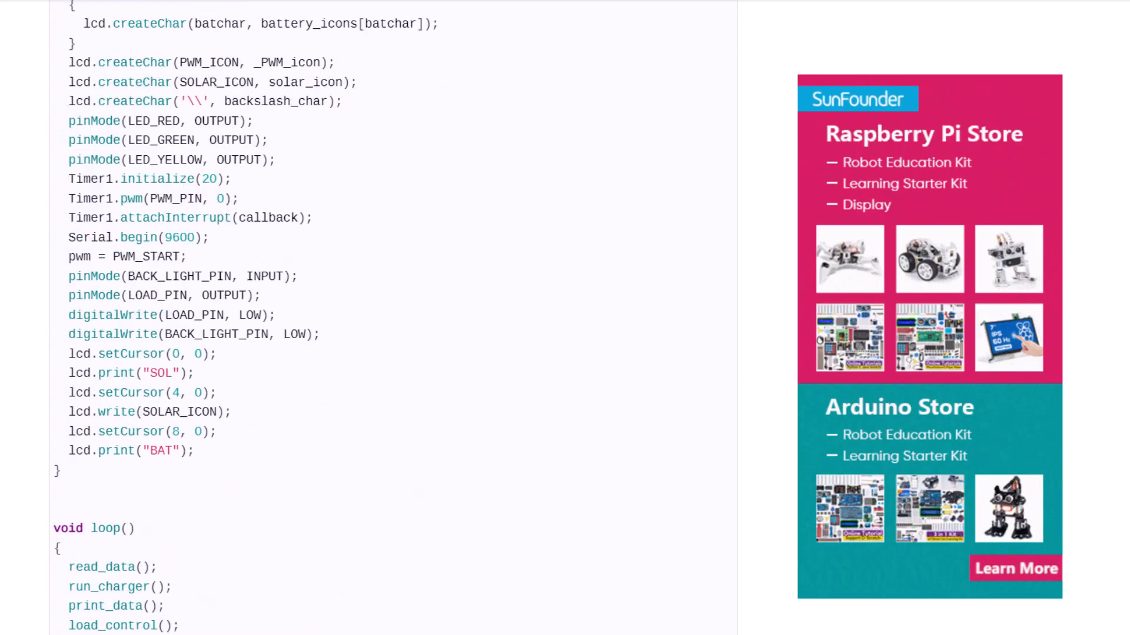
scroll(down, 3)
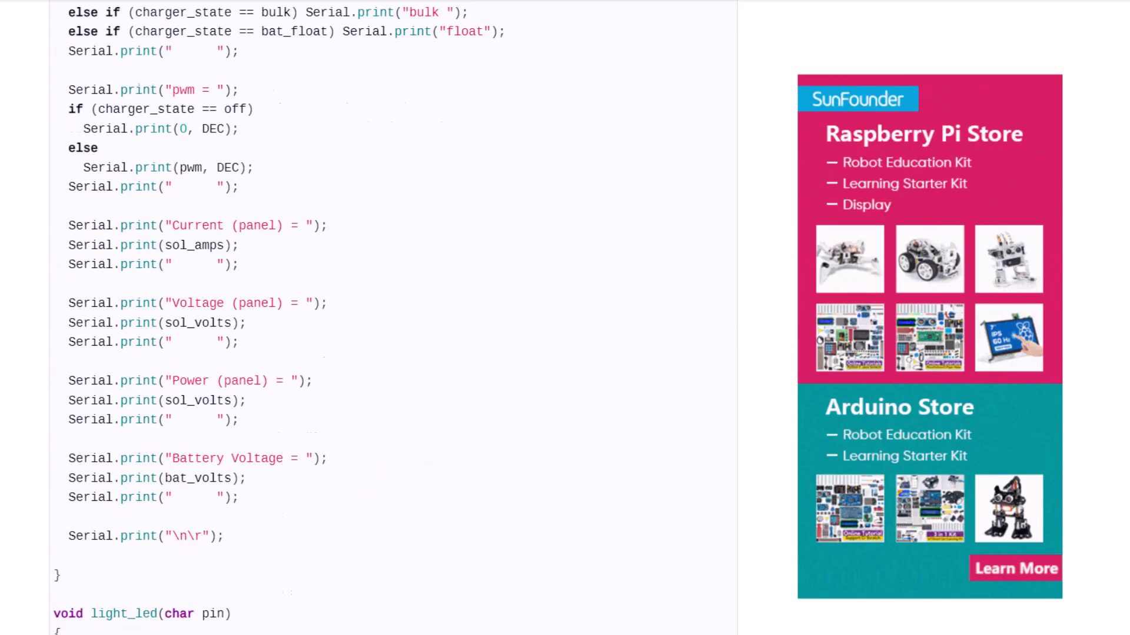
scroll(down, 3)
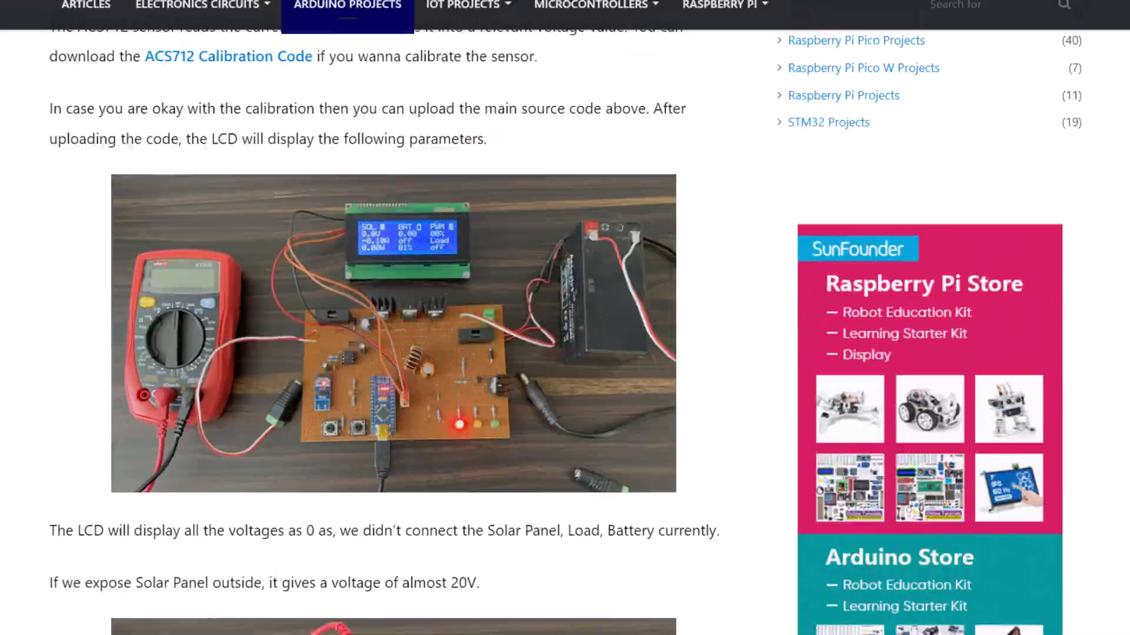
scroll(down, 3)
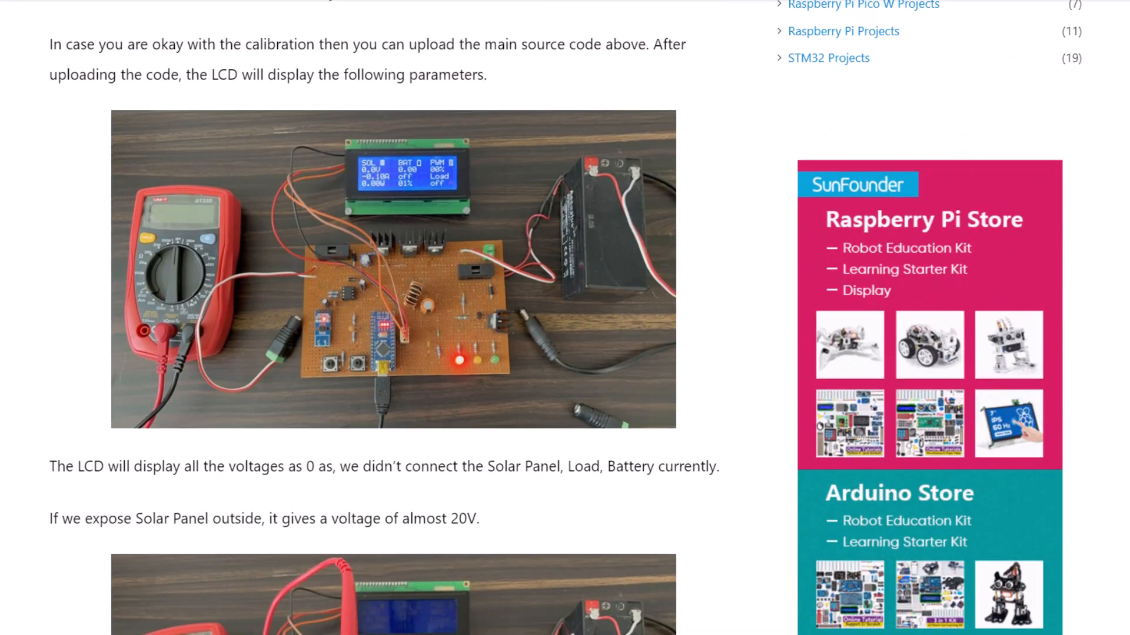